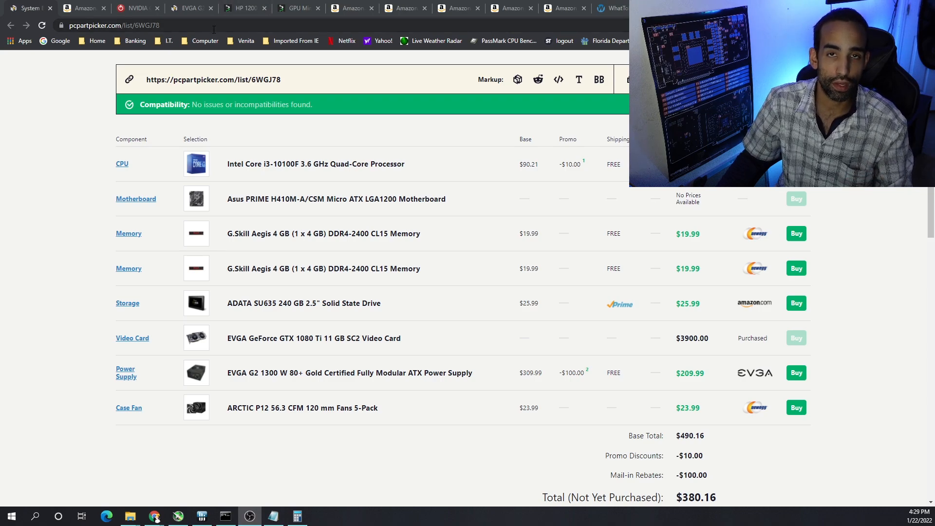
Step: Check the GTX 1080 Ti specs and parts list, then show the HP 1200 W supply listing
{"action": "left_click", "coordinate": [75, 8]}
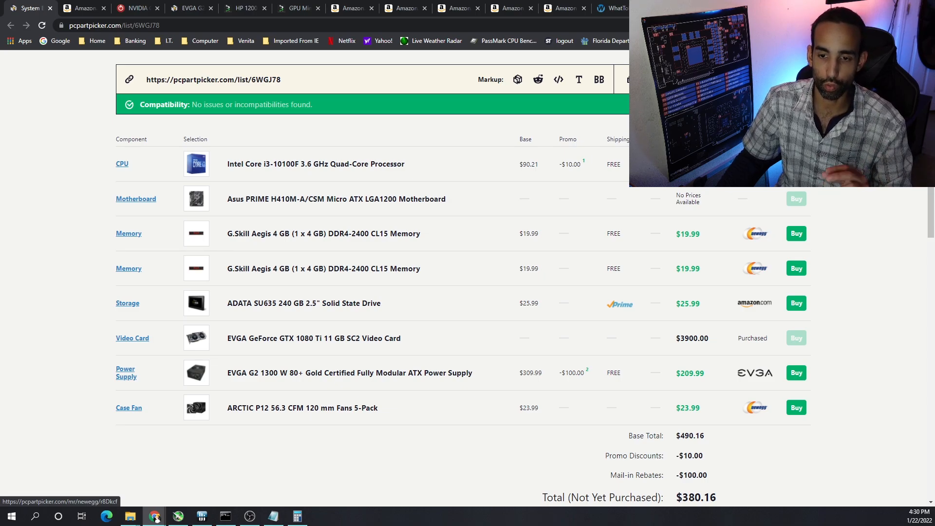
{"action": "mouse_move", "coordinate": [433, 285]}
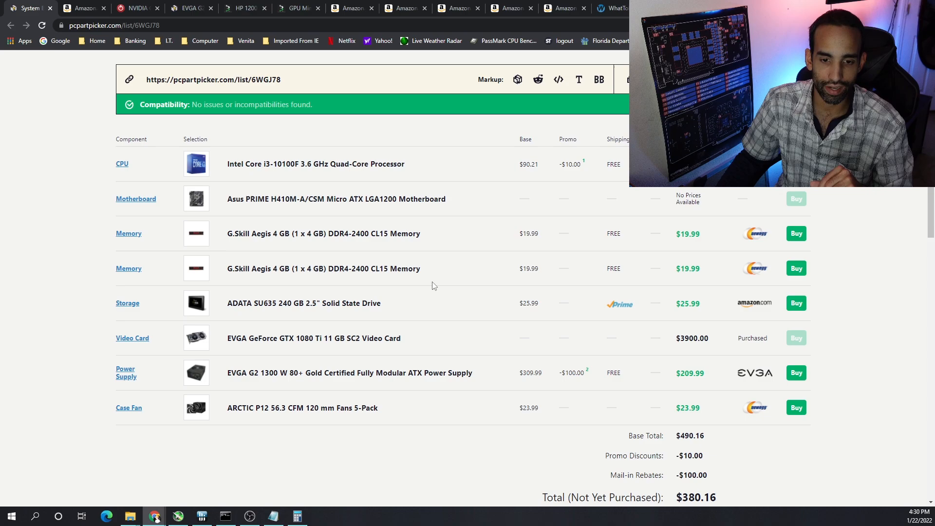
{"action": "mouse_move", "coordinate": [406, 302]}
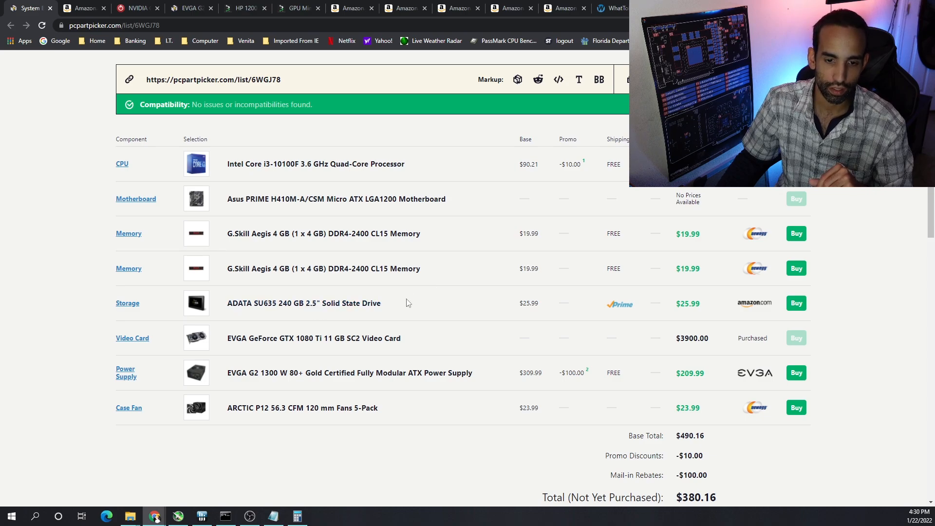
{"action": "mouse_move", "coordinate": [209, 305]}
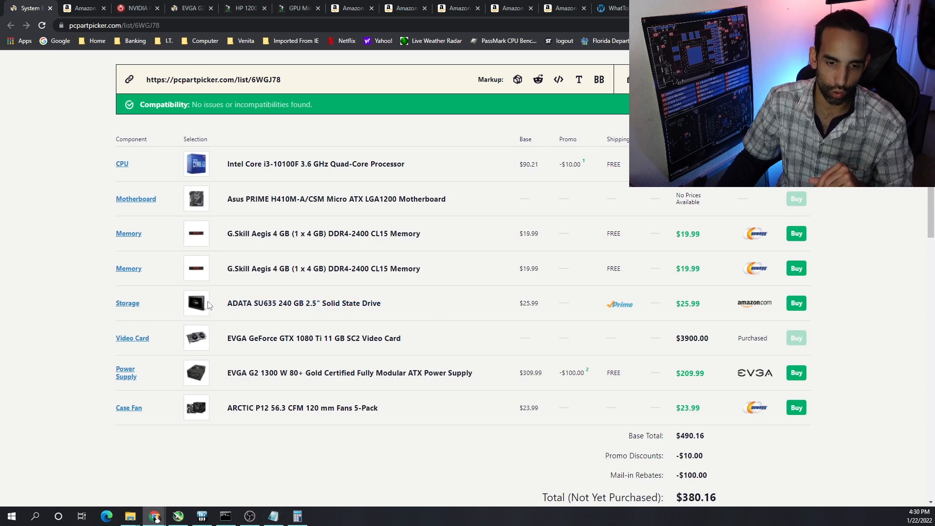
{"action": "mouse_move", "coordinate": [434, 300]}
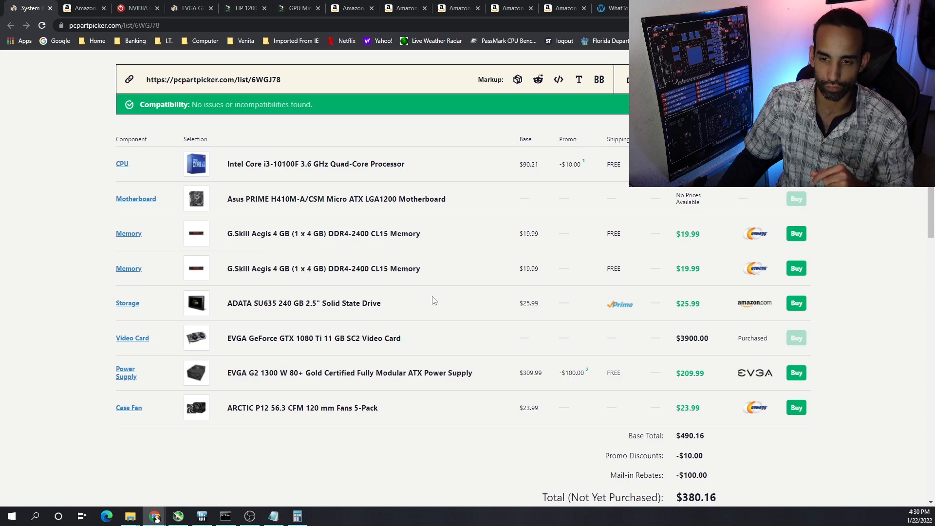
{"action": "mouse_move", "coordinate": [439, 293]}
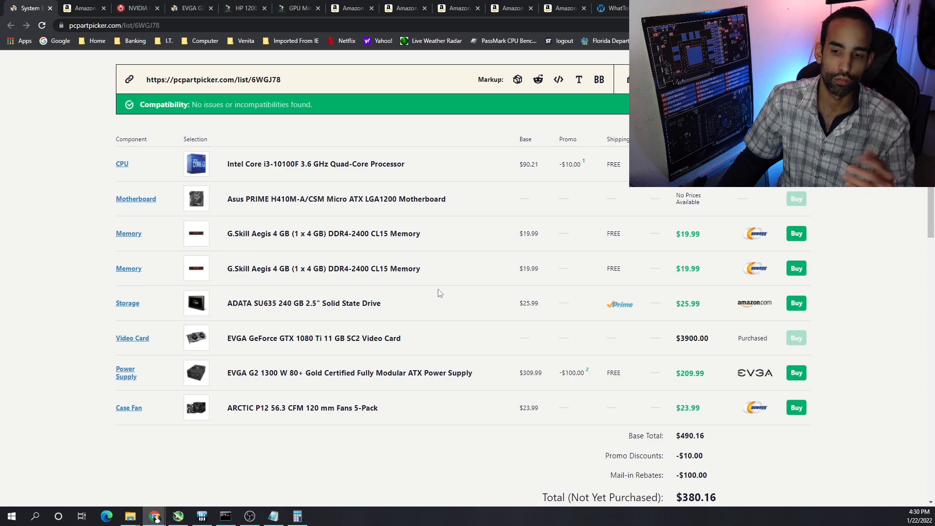
{"action": "mouse_move", "coordinate": [451, 352]}
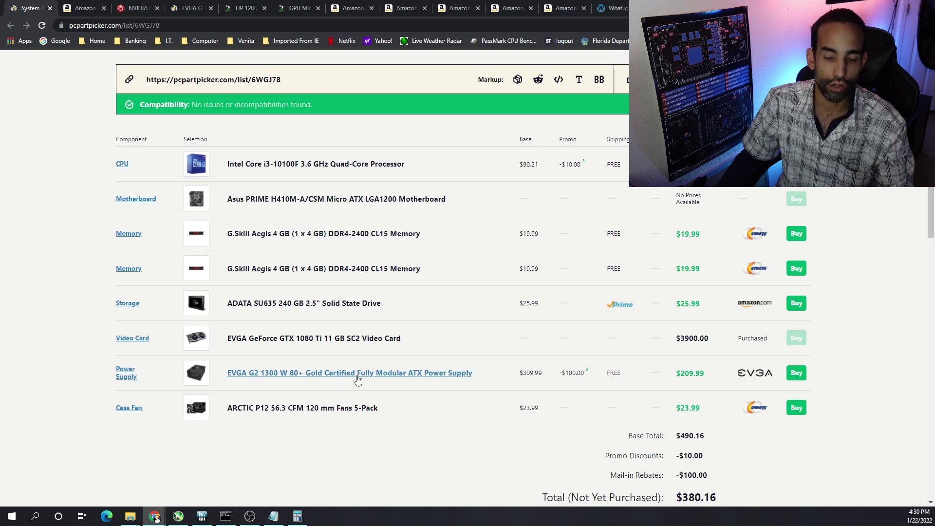
{"action": "mouse_move", "coordinate": [452, 383]}
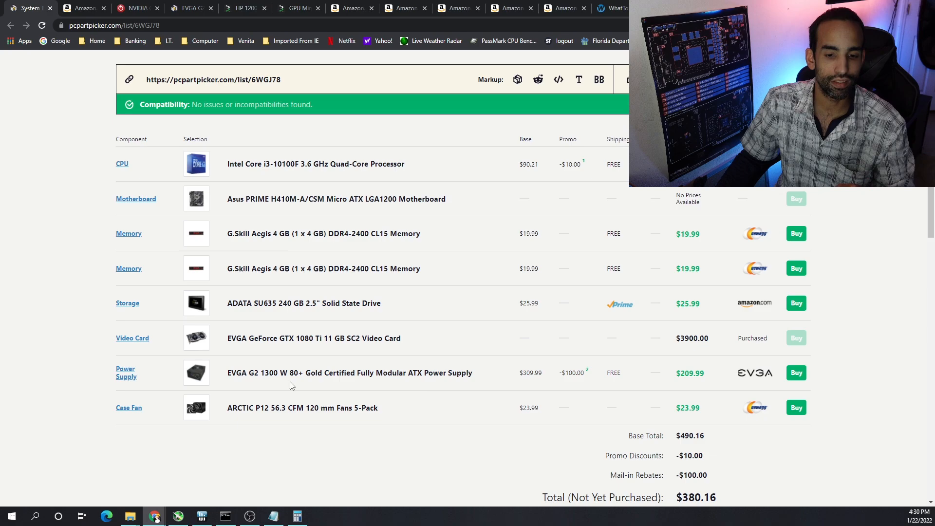
{"action": "mouse_move", "coordinate": [279, 384]}
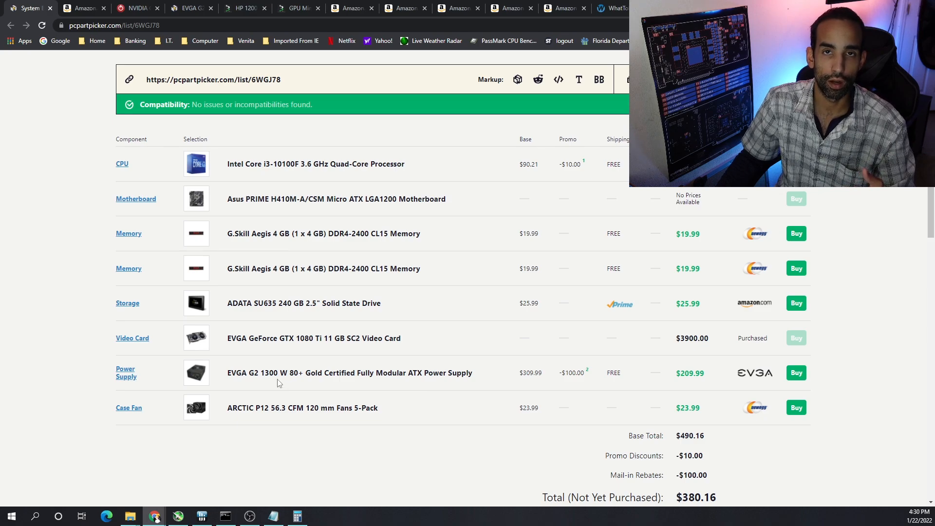
{"action": "mouse_move", "coordinate": [276, 376]}
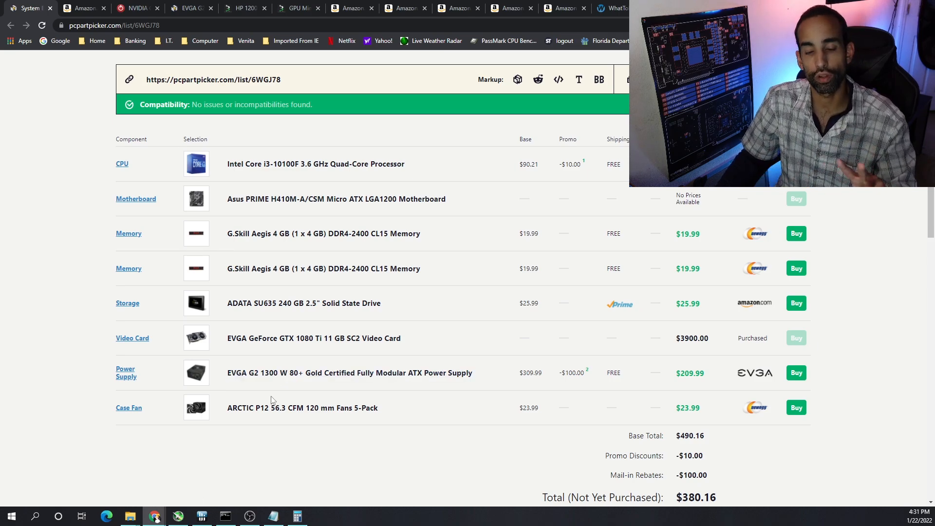
{"action": "mouse_move", "coordinate": [263, 380]}
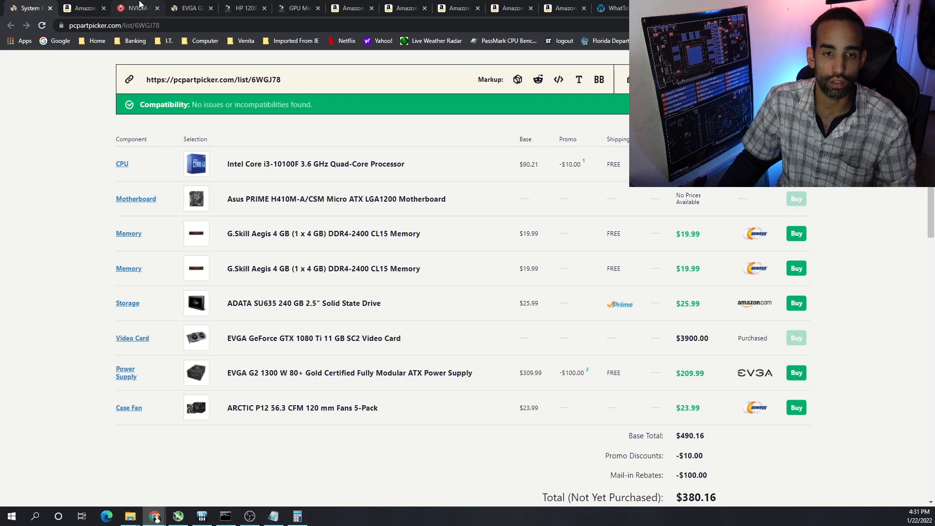
{"action": "left_click", "coordinate": [141, 8]}
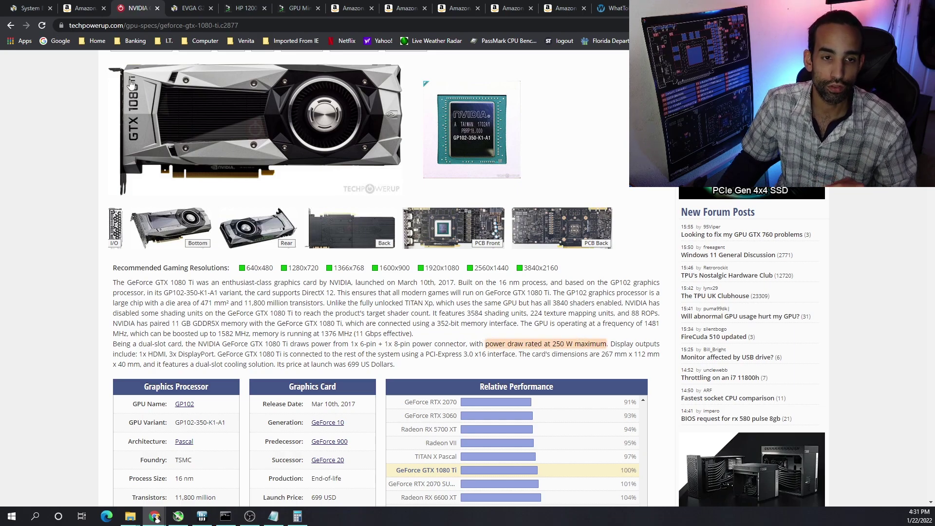
{"action": "left_click", "coordinate": [24, 8]}
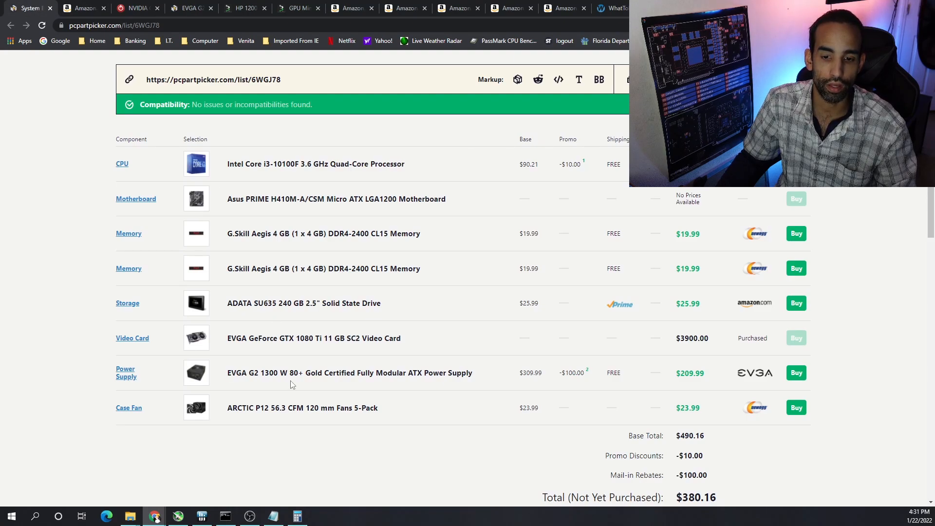
{"action": "mouse_move", "coordinate": [292, 382]}
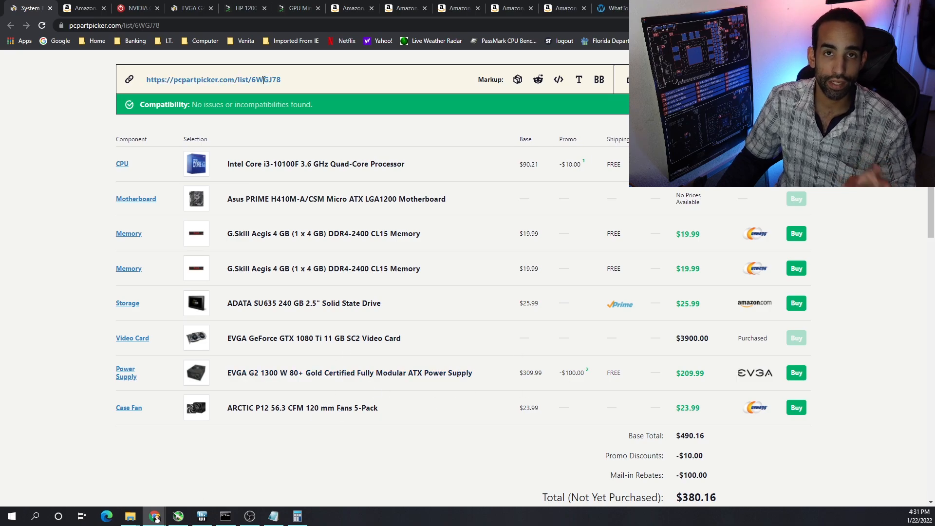
{"action": "left_click", "coordinate": [247, 8]}
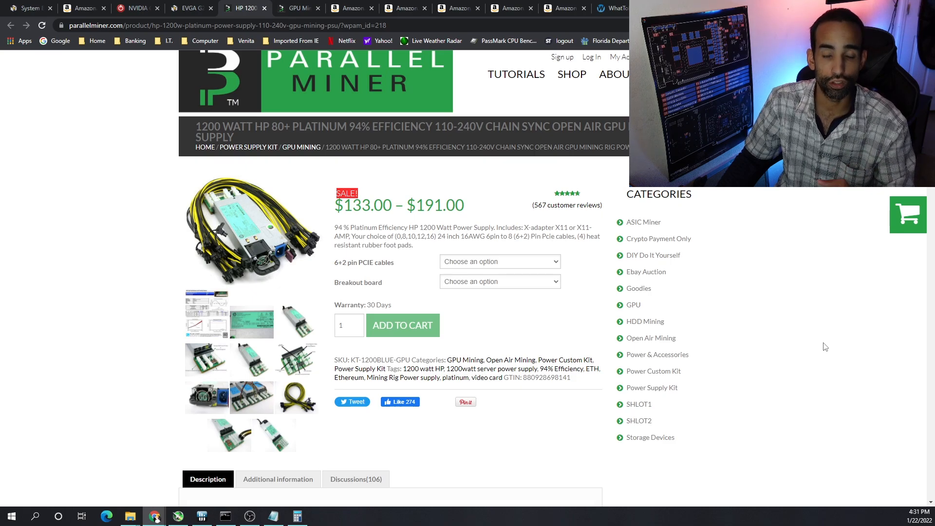
{"action": "mouse_move", "coordinate": [819, 342]}
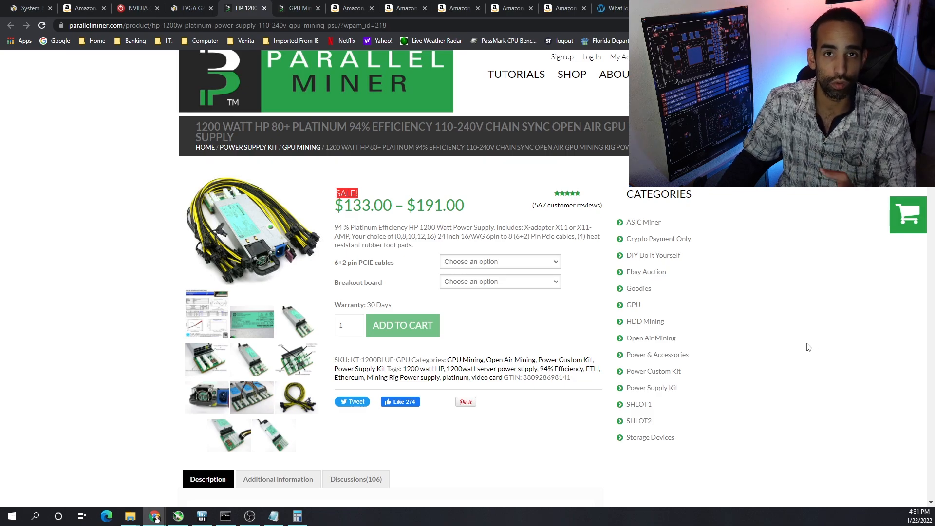
{"action": "mouse_move", "coordinate": [812, 343]}
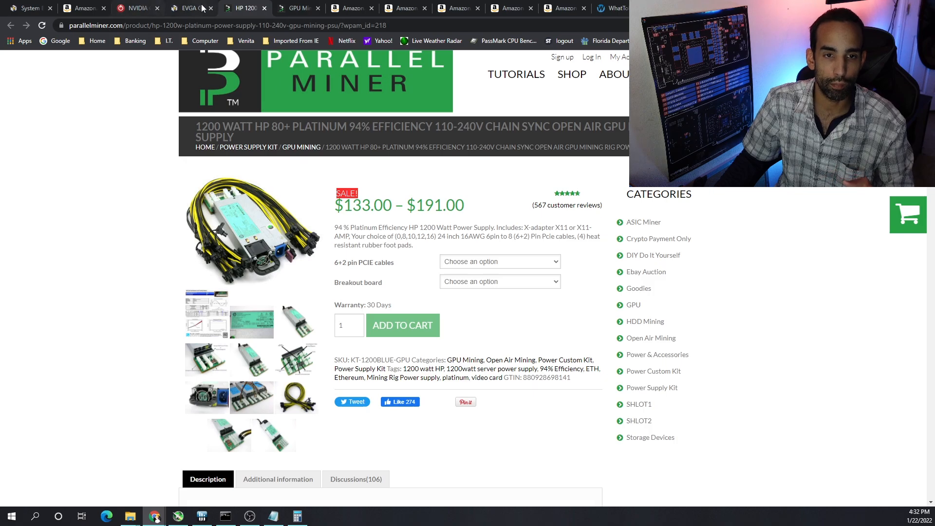
{"action": "left_click", "coordinate": [197, 8]}
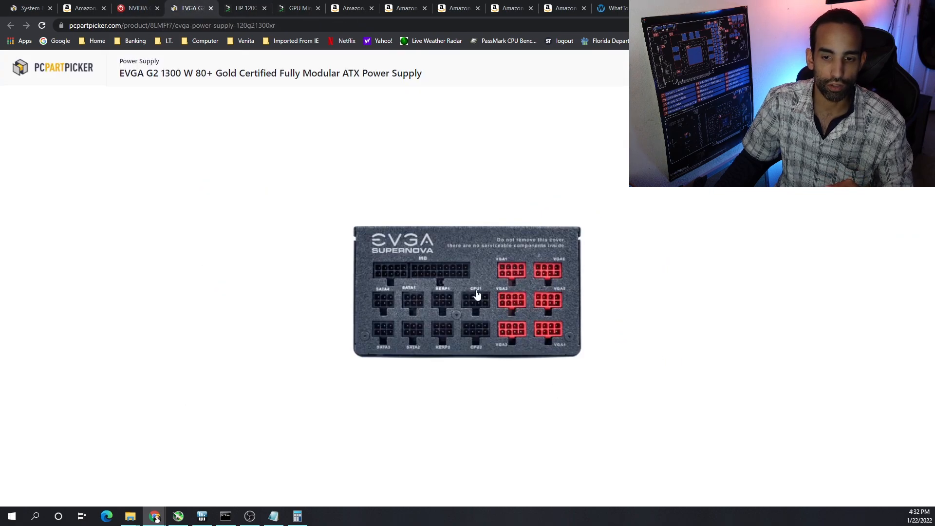
{"action": "mouse_move", "coordinate": [518, 337]}
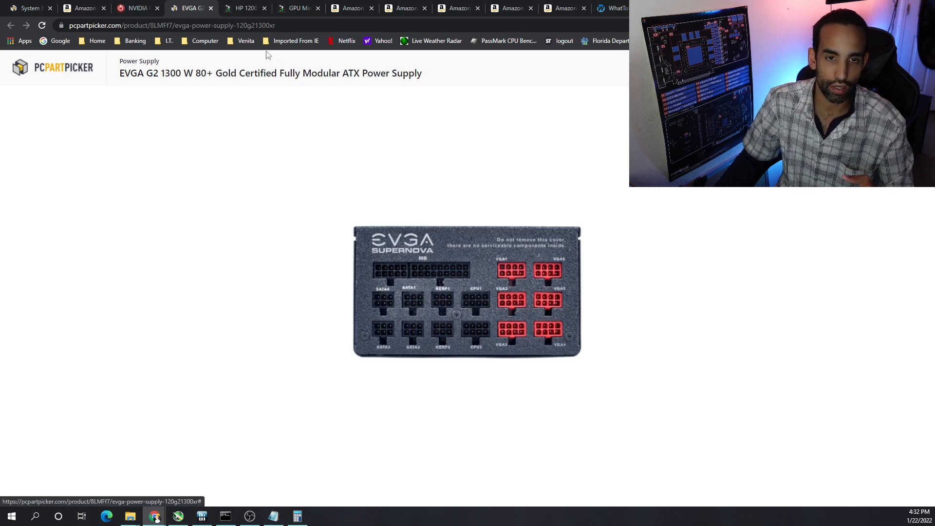
{"action": "left_click", "coordinate": [245, 8]}
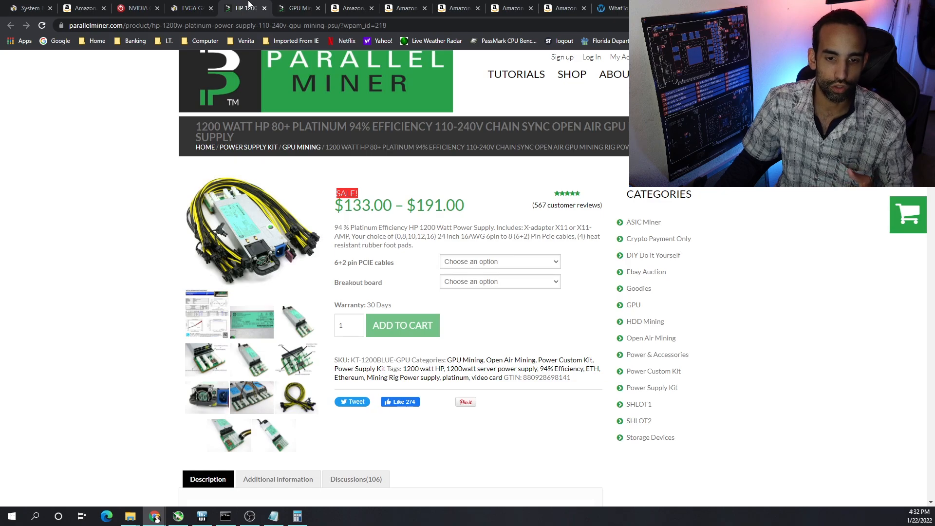
{"action": "mouse_move", "coordinate": [298, 7]}
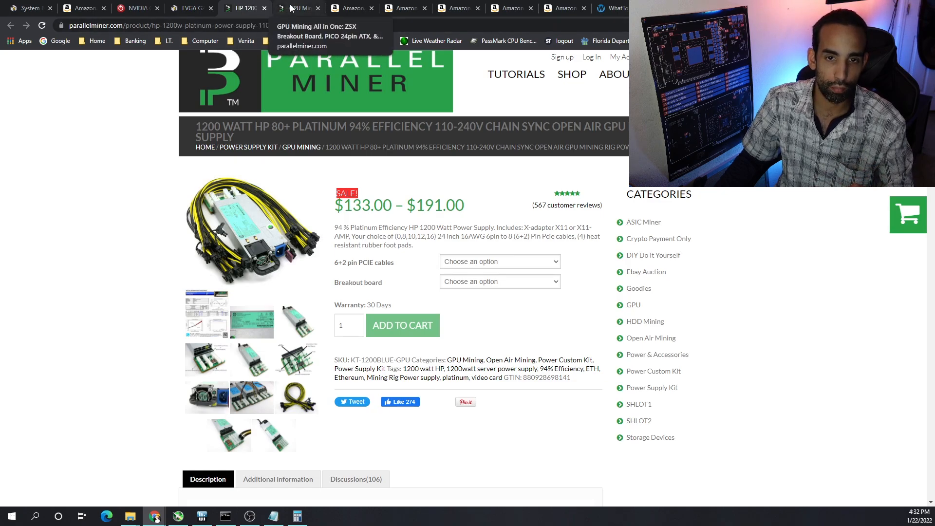
Step: View the $68.25 ZSX 16-port breakout board page and photo, then return to HP 1200 W
{"action": "left_click", "coordinate": [298, 8]}
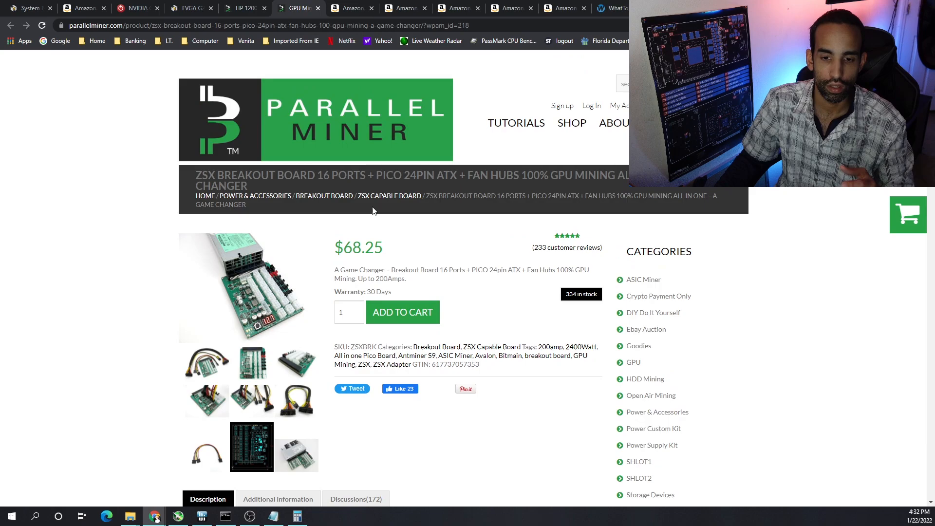
{"action": "mouse_move", "coordinate": [222, 374]}
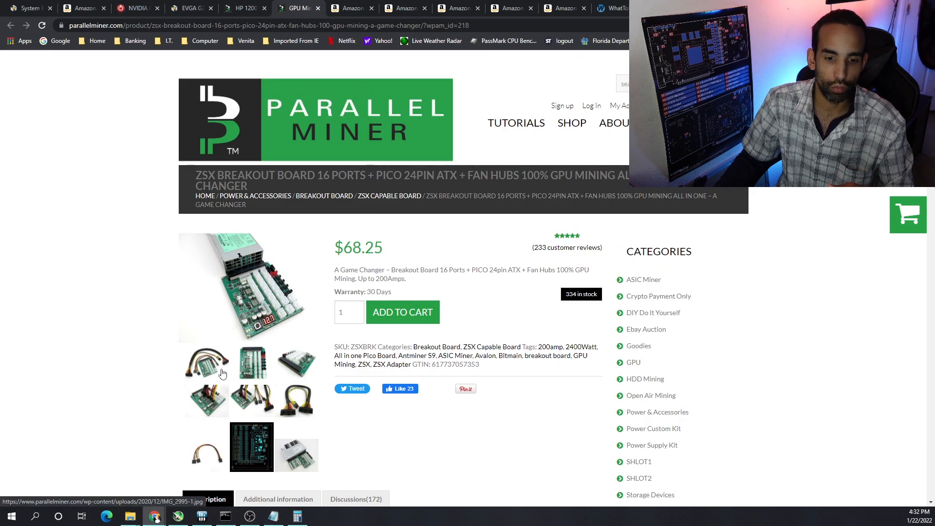
{"action": "left_click", "coordinate": [206, 362]}
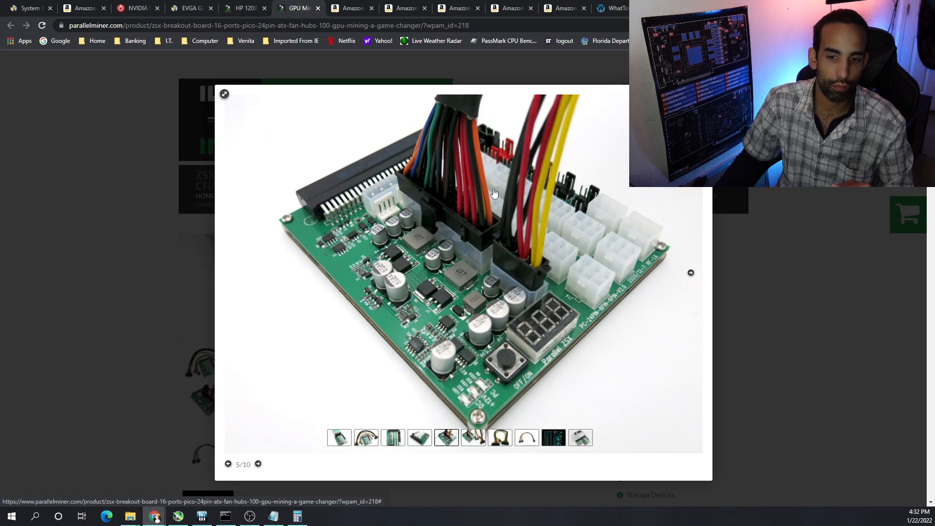
{"action": "mouse_move", "coordinate": [565, 194]}
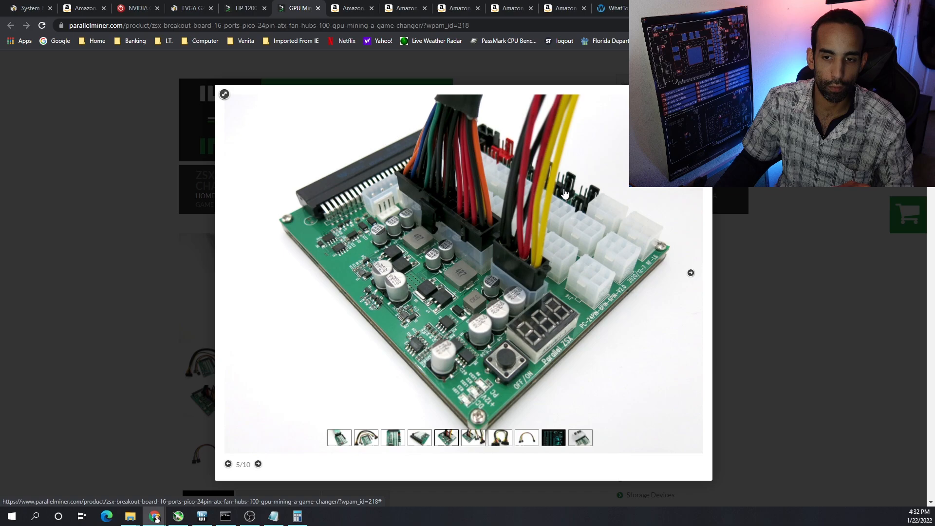
{"action": "mouse_move", "coordinate": [514, 362]}
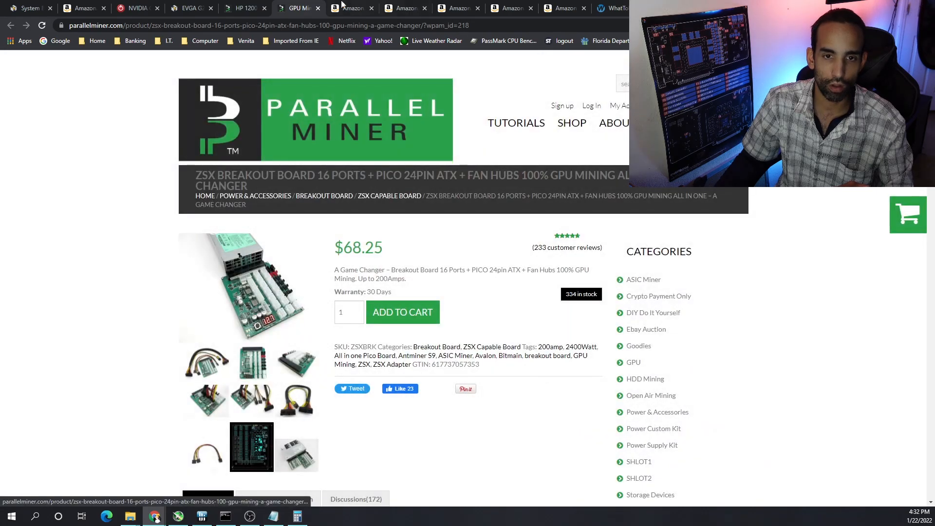
{"action": "left_click", "coordinate": [246, 8]}
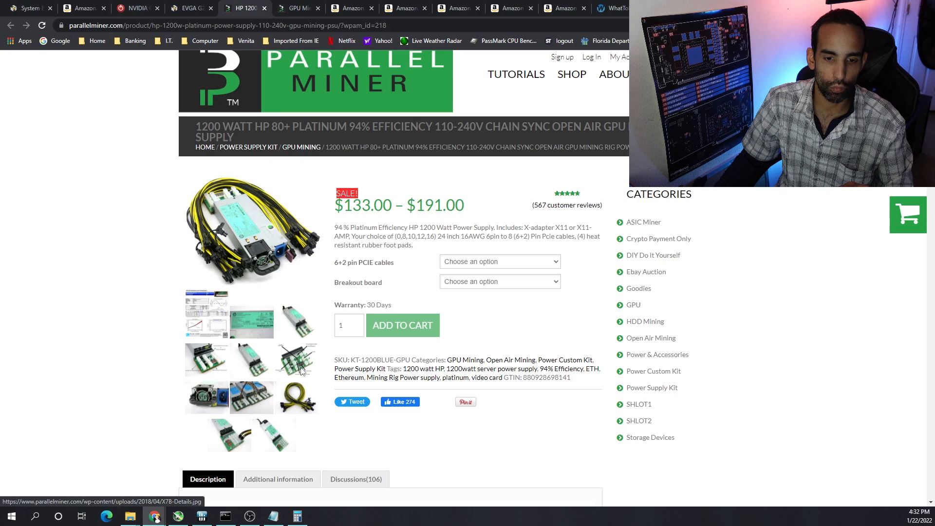
Step: View the annotated breakout board photo and EVGA G2 1300 W page, then the $380.16 build list
{"action": "left_click", "coordinate": [297, 359]}
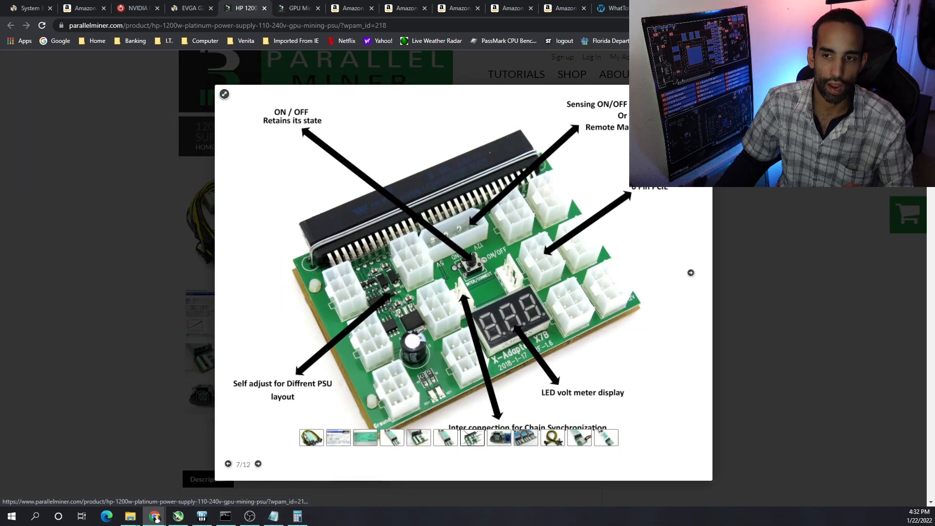
{"action": "left_click", "coordinate": [224, 94]}
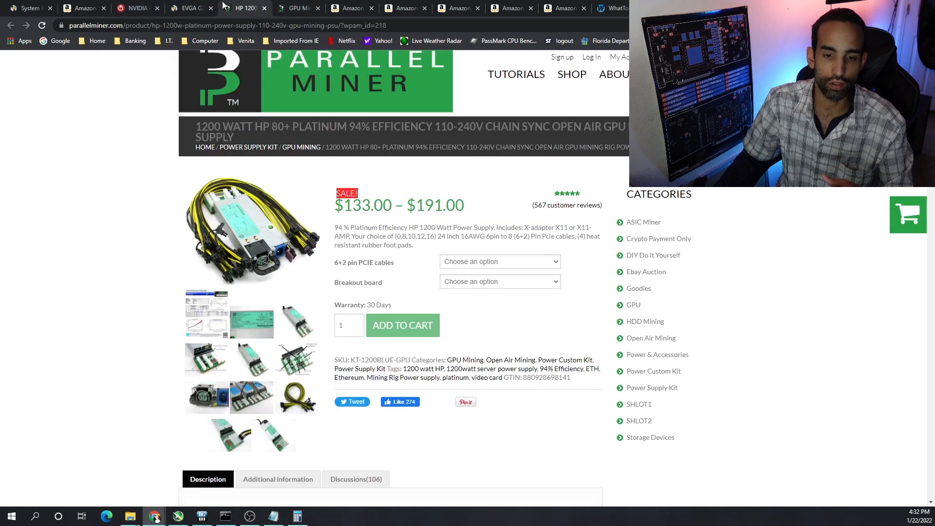
{"action": "left_click", "coordinate": [187, 8]}
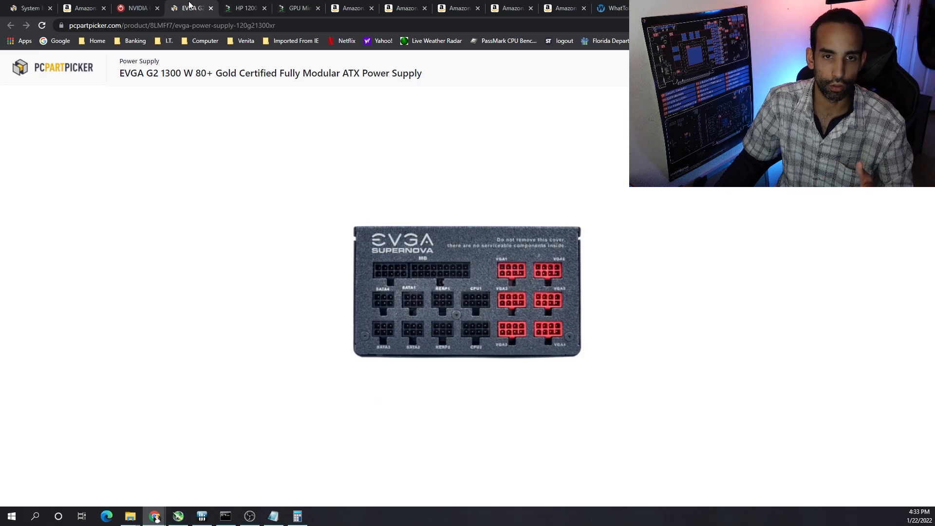
{"action": "left_click", "coordinate": [246, 8]}
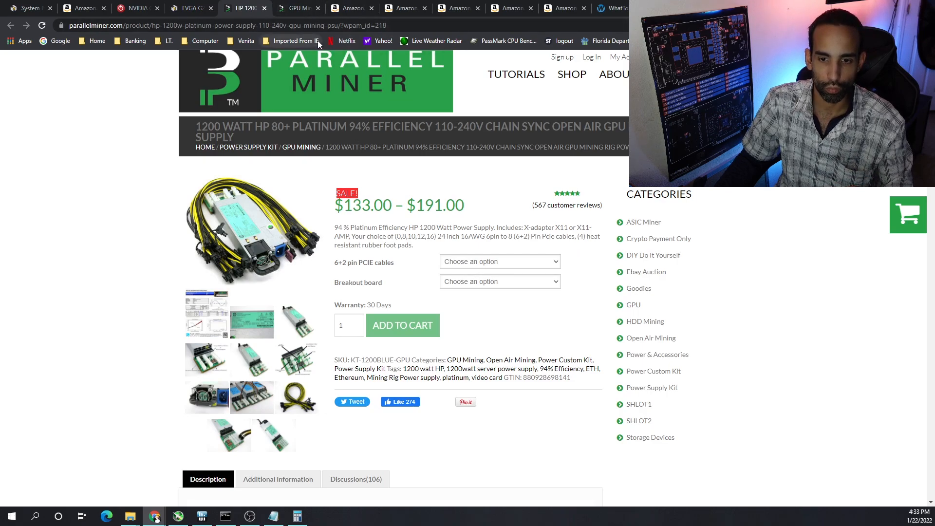
{"action": "left_click", "coordinate": [80, 8]}
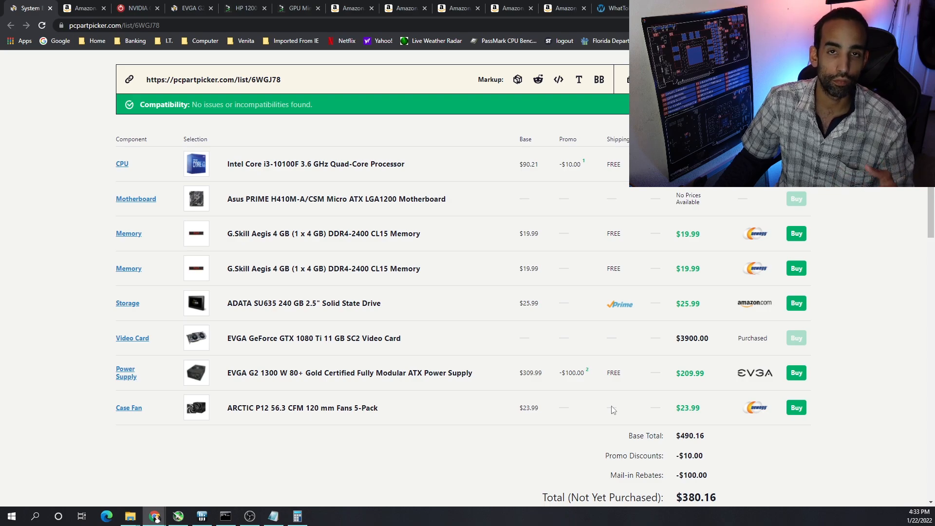
{"action": "mouse_move", "coordinate": [601, 398]}
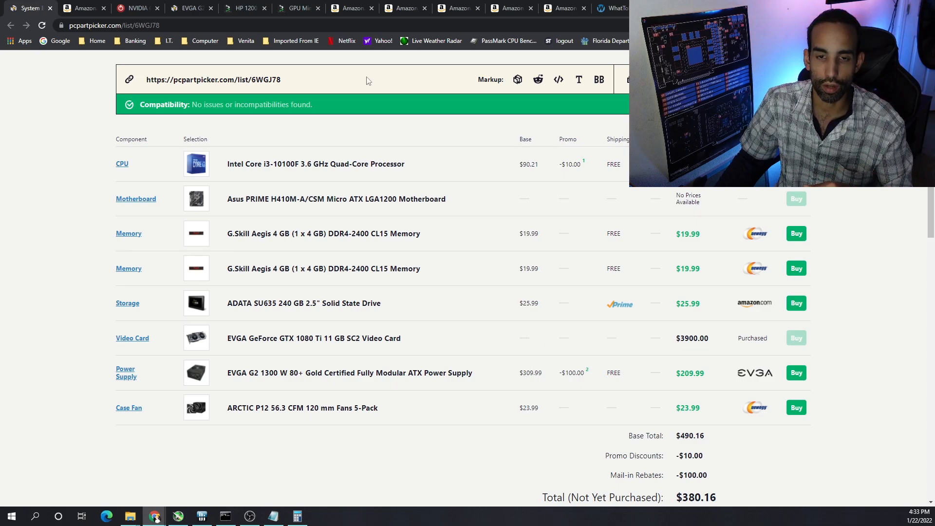
Step: Switch to the gpurisers.com homepage
{"action": "left_click", "coordinate": [346, 7]}
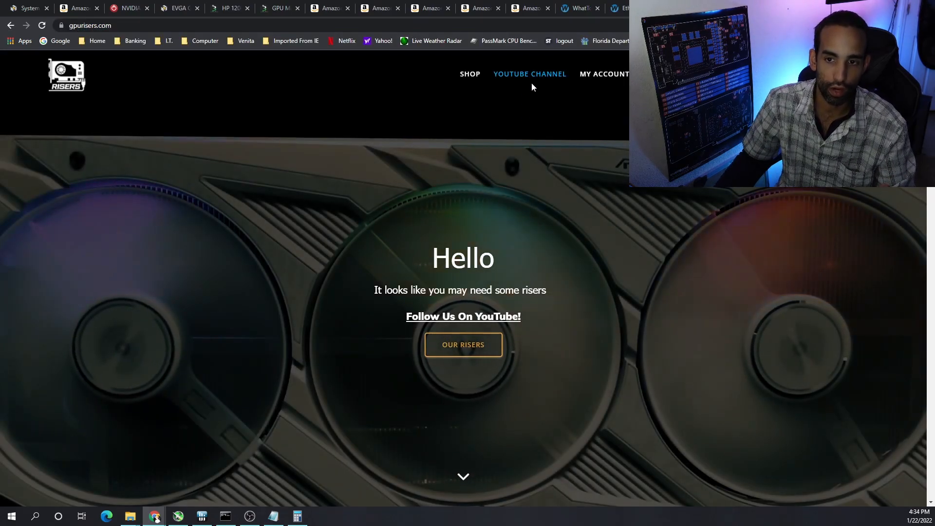
Step: Browse GPURisers' shop riser packs ($79.99, $64.99), then scroll Amazon's PCI-E riser results
{"action": "left_click", "coordinate": [470, 73]}
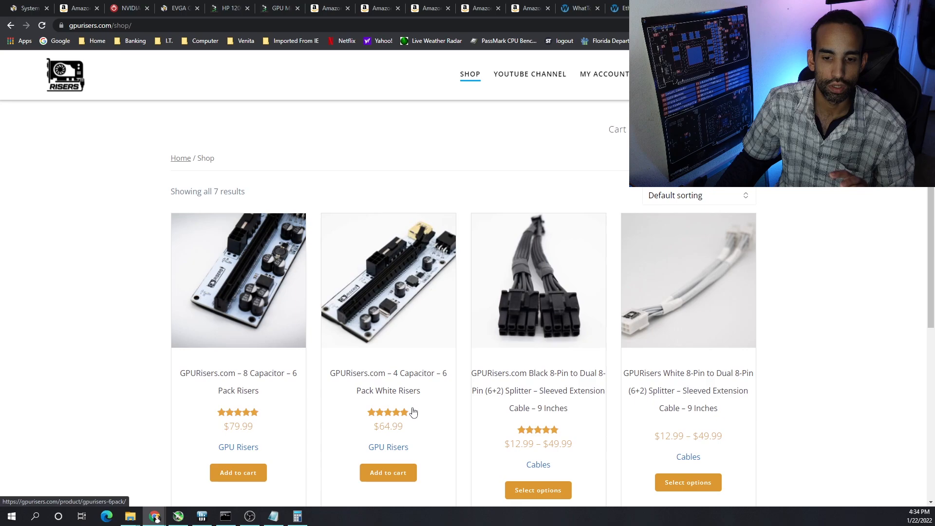
{"action": "mouse_move", "coordinate": [356, 4]}
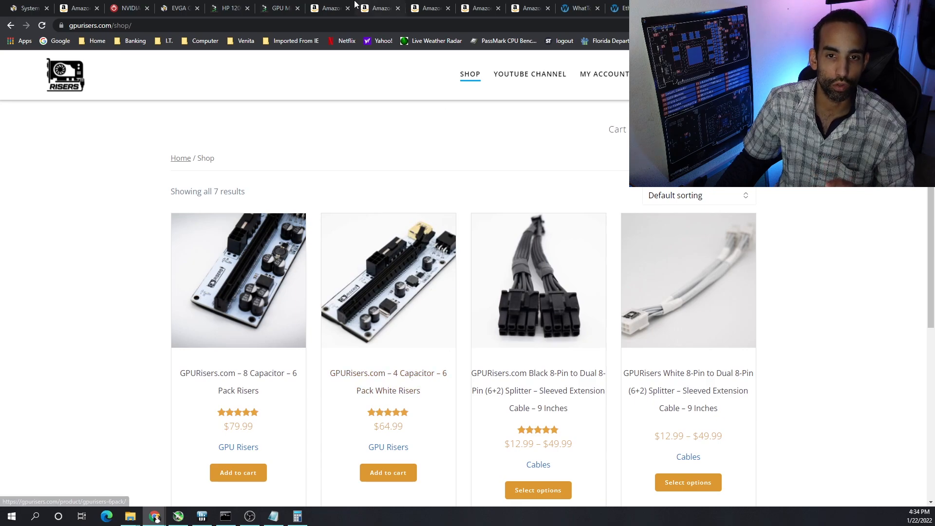
{"action": "left_click", "coordinate": [377, 7]}
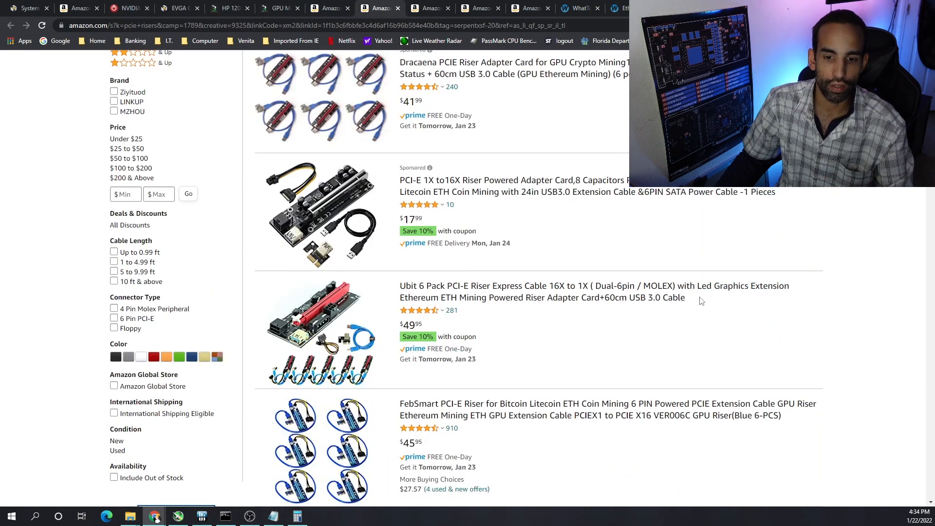
{"action": "scroll", "scroll_direction": "up", "scroll_amount": 3}
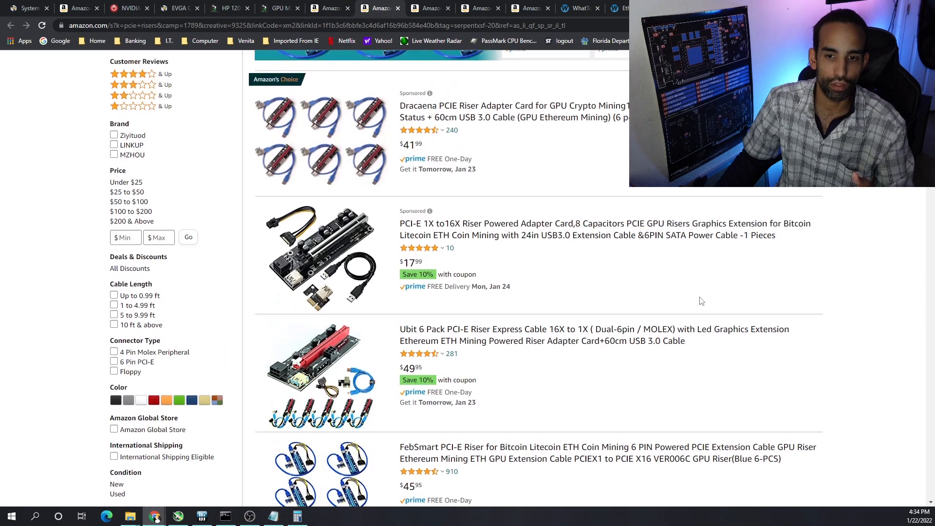
{"action": "scroll", "scroll_direction": "down", "scroll_amount": 3}
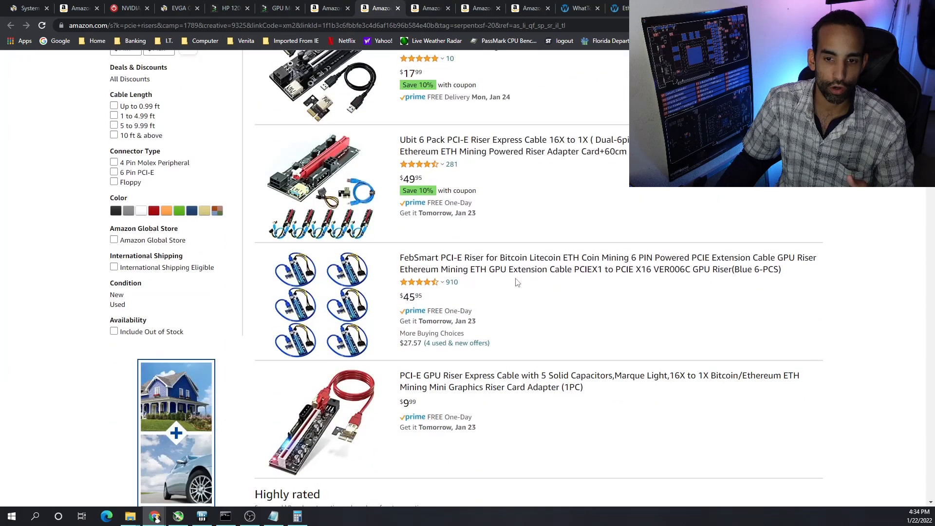
{"action": "scroll", "scroll_direction": "down", "scroll_amount": 3}
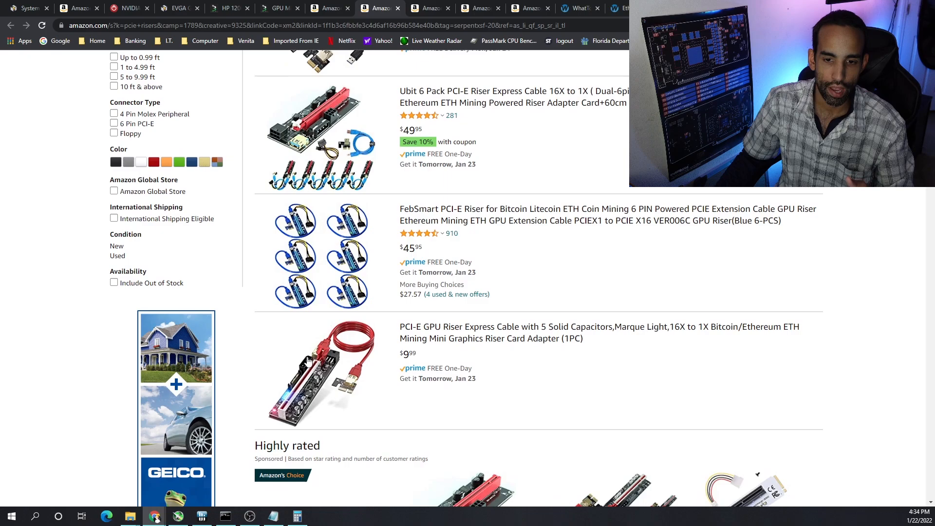
{"action": "mouse_move", "coordinate": [300, 410]}
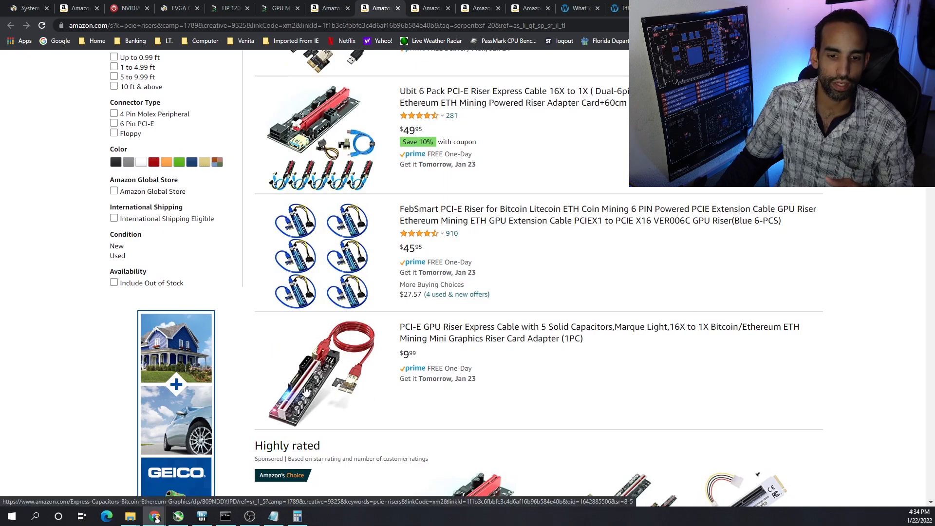
{"action": "mouse_move", "coordinate": [376, 385]}
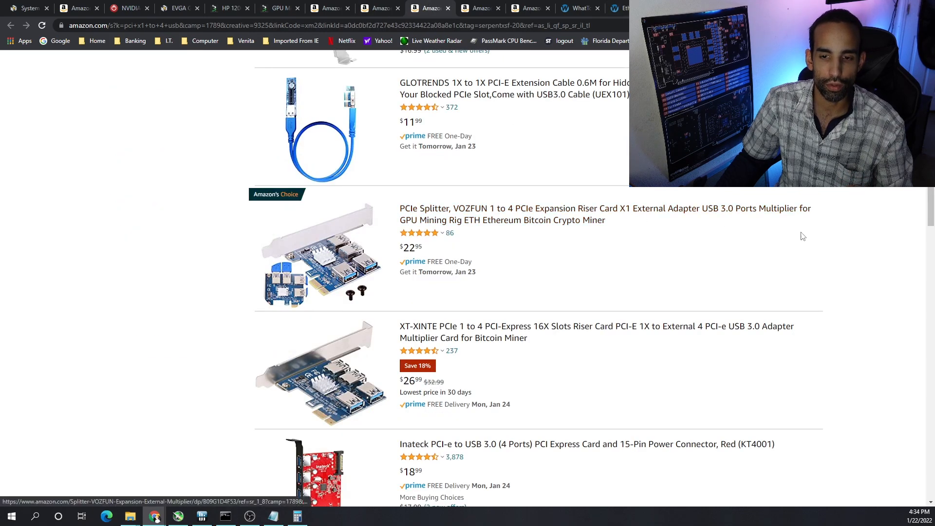
{"action": "mouse_move", "coordinate": [844, 249]}
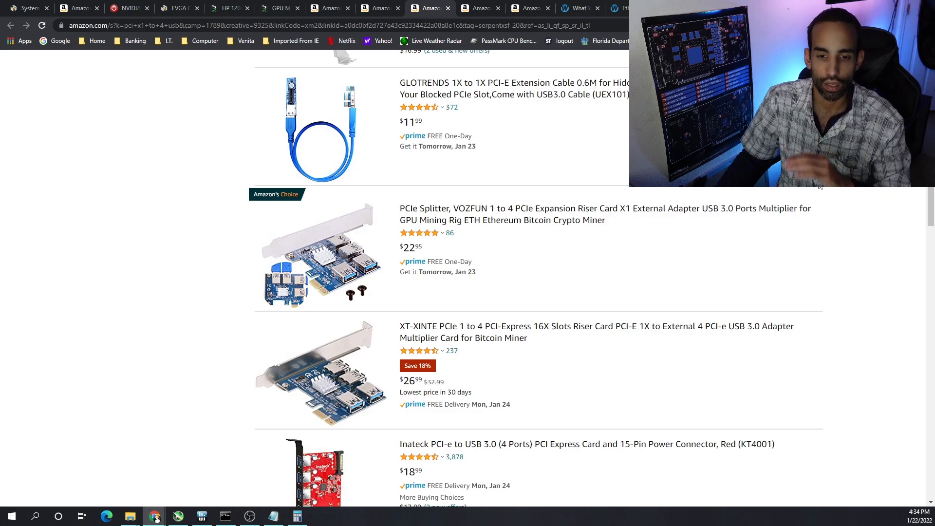
{"action": "mouse_move", "coordinate": [787, 260]}
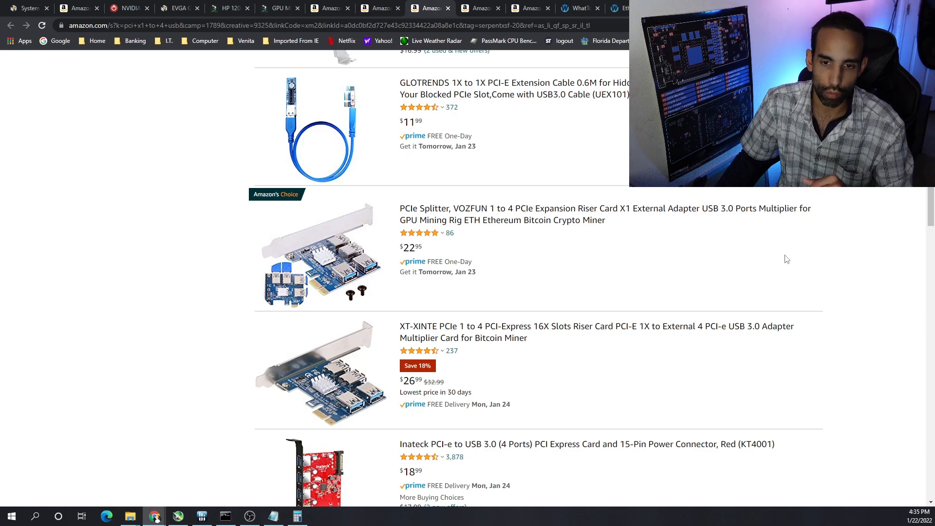
Step: Look over Amazon's XT-XINTE 1-to-4 PCIe splitter and M.2-to-PCIe riser card listings
{"action": "left_click", "coordinate": [81, 8]}
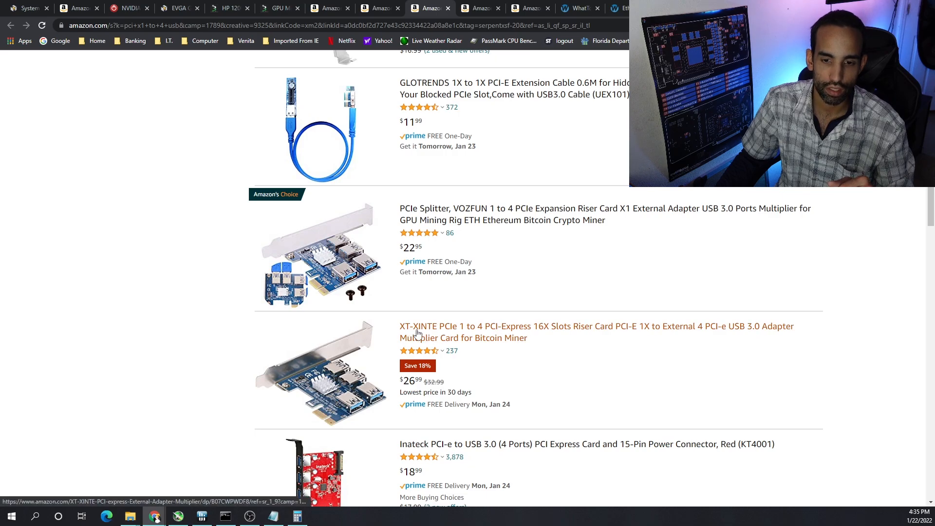
{"action": "mouse_move", "coordinate": [484, 344]}
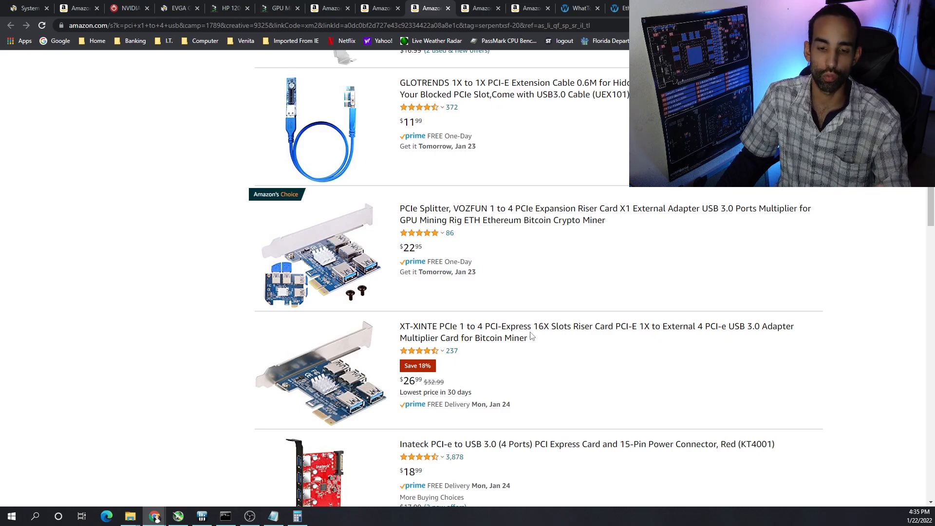
{"action": "mouse_move", "coordinate": [531, 330]}
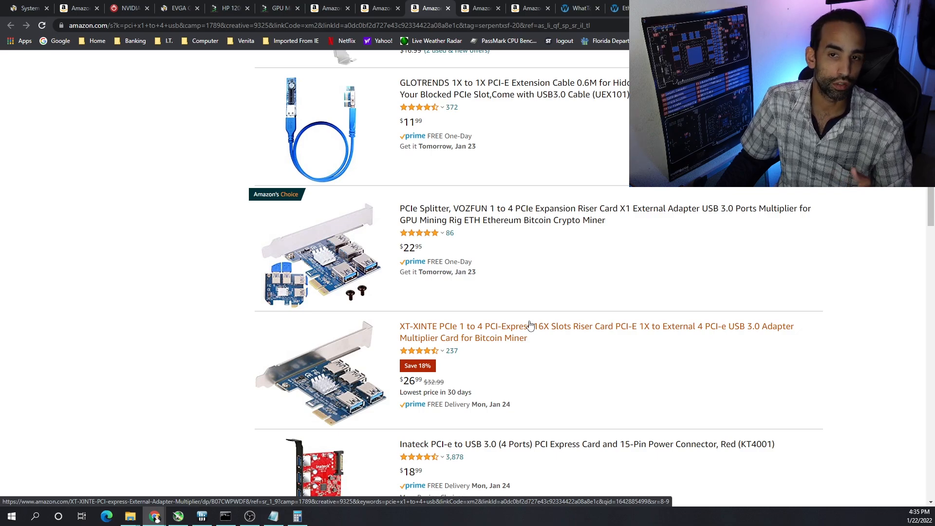
{"action": "left_click", "coordinate": [76, 9]}
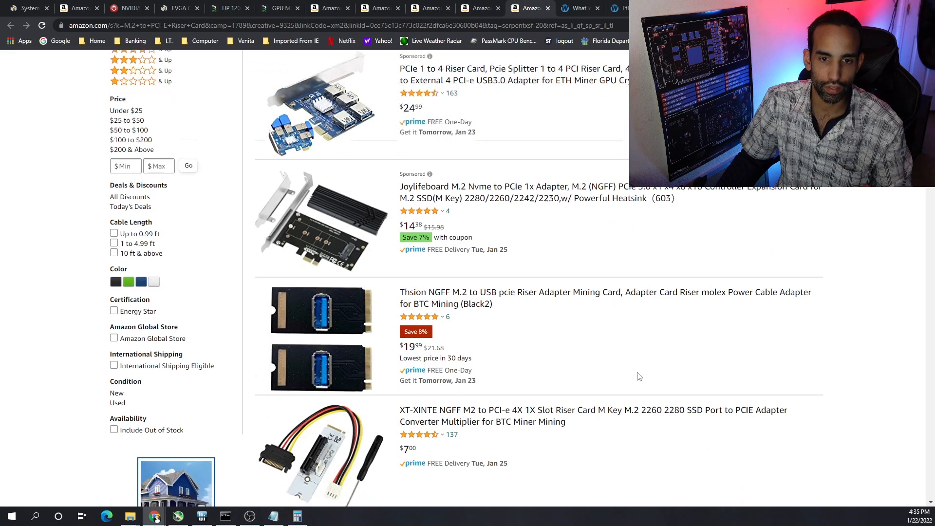
Step: Scroll the M.2 riser listings, then show Amazon's 6-pin to 8-pin splitter results
{"action": "scroll", "scroll_direction": "down", "scroll_amount": 3}
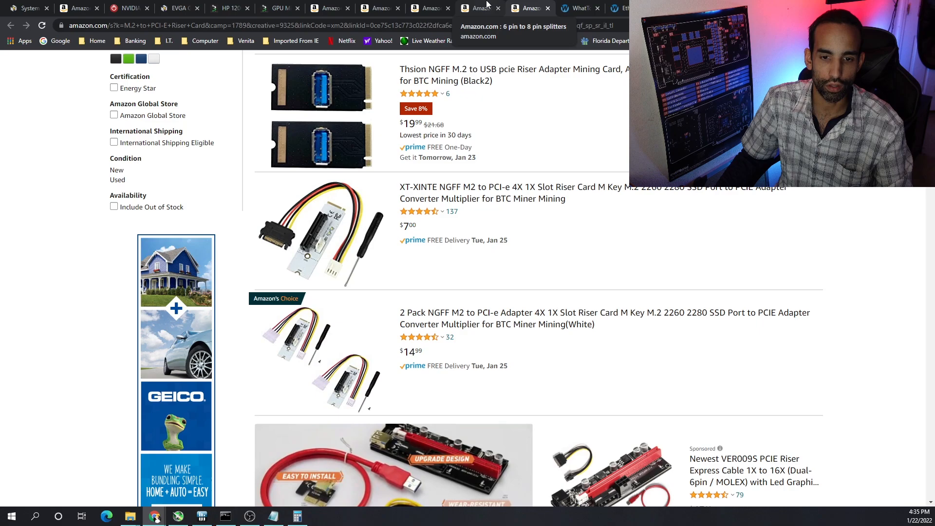
{"action": "left_click", "coordinate": [480, 8]}
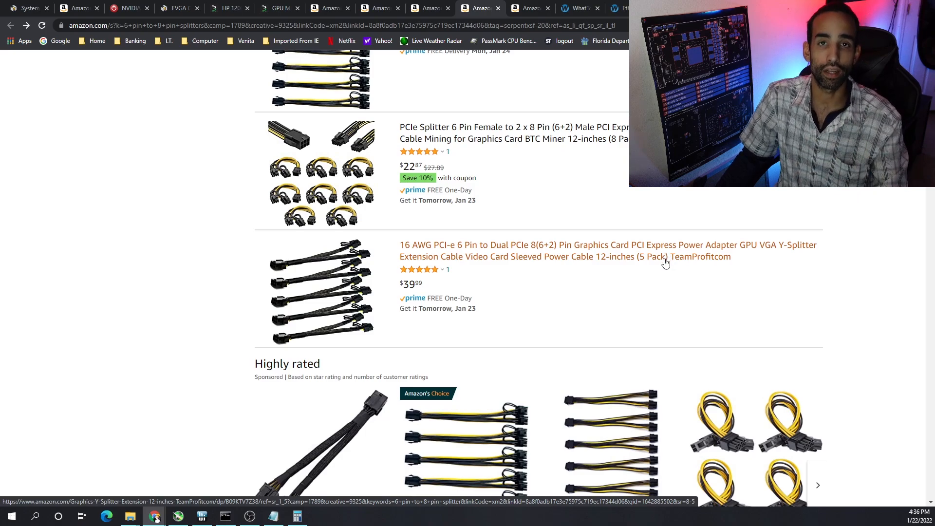
{"action": "mouse_move", "coordinate": [661, 258]}
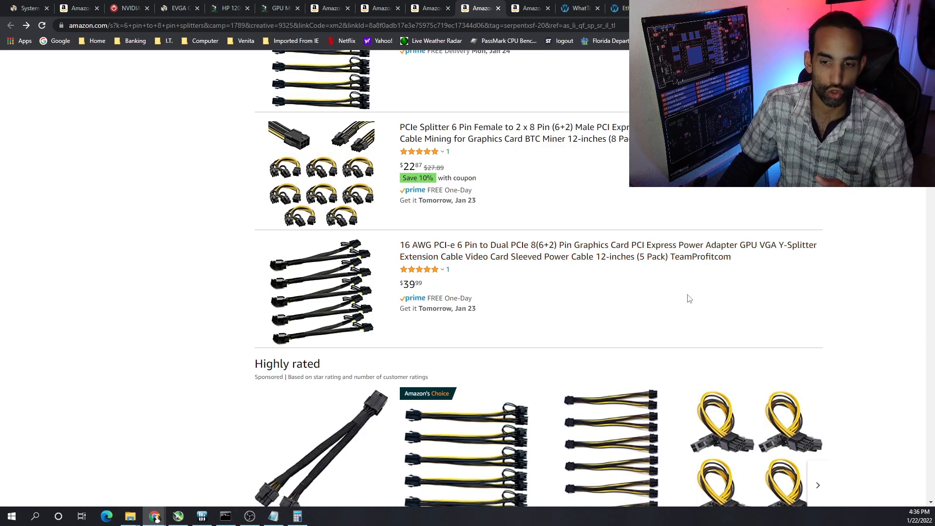
{"action": "mouse_move", "coordinate": [531, 194]}
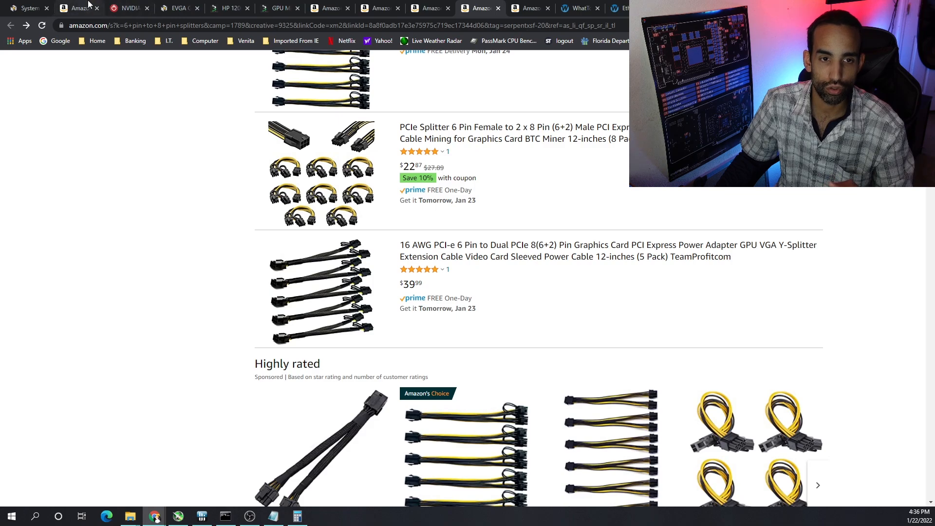
Step: Glance at TechPowerUp's GTX 1080 Ti specs, then the EVGA G2 1300 W connector page
{"action": "left_click", "coordinate": [132, 8]}
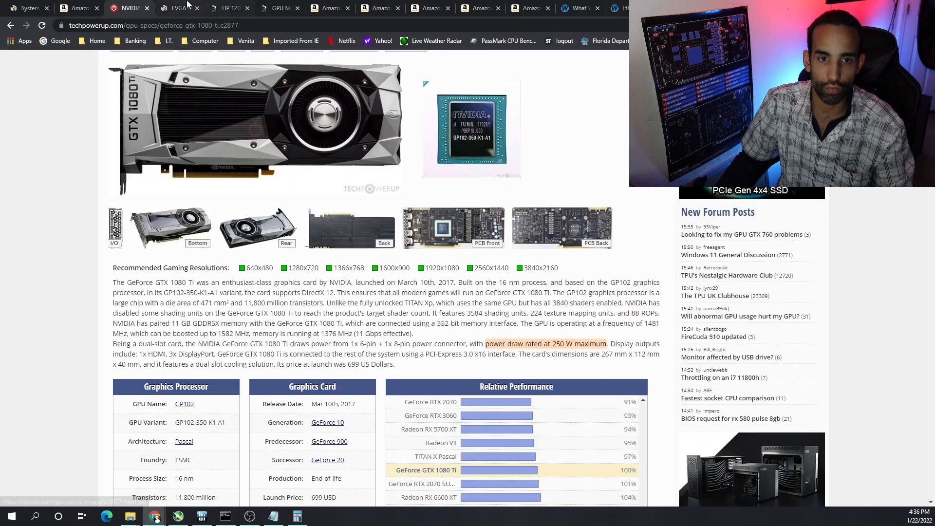
{"action": "left_click", "coordinate": [177, 8]}
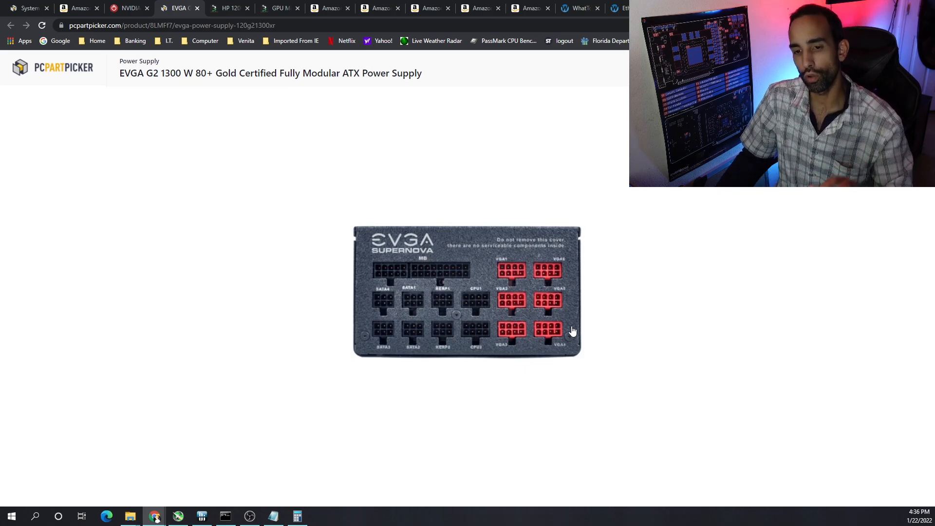
{"action": "mouse_move", "coordinate": [572, 324]}
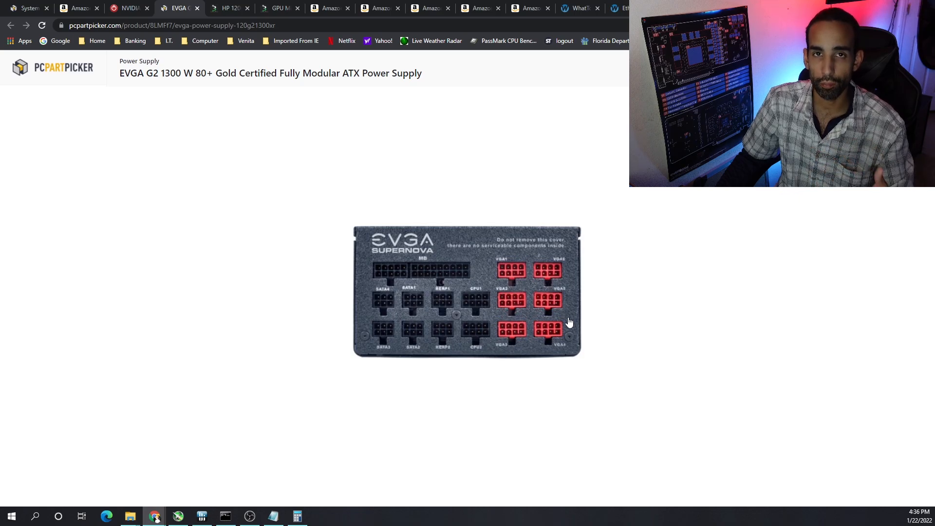
{"action": "mouse_move", "coordinate": [460, 82]}
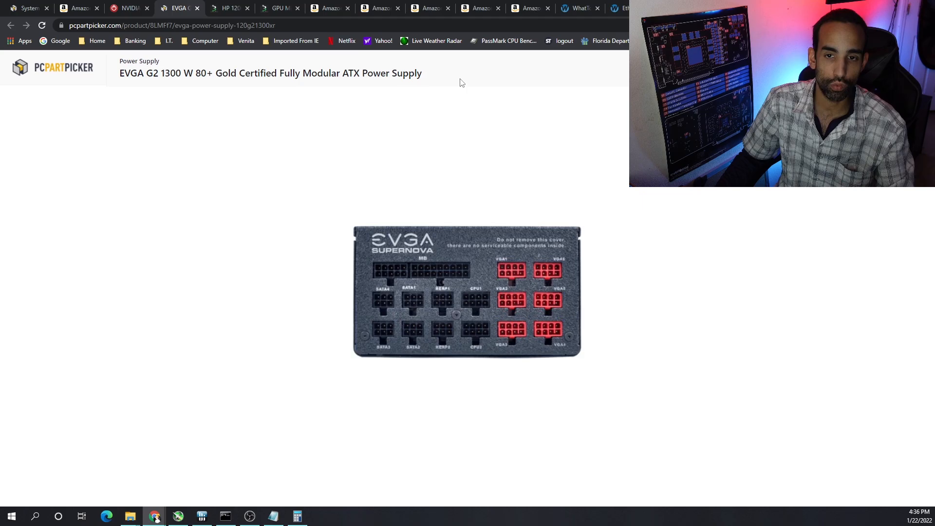
Step: Revisit Amazon's PCIe 1-to-4 riser results, then show WhatToMine's GPU coin table
{"action": "left_click", "coordinate": [429, 8]}
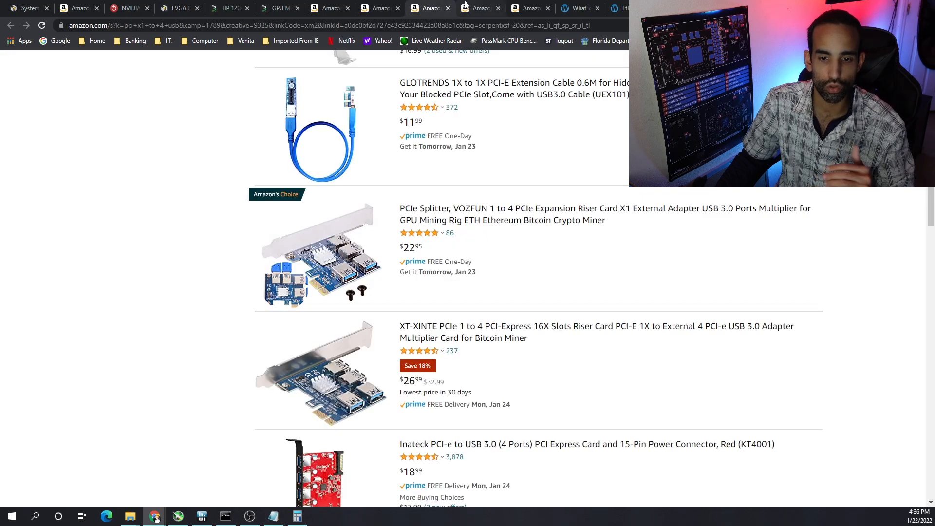
{"action": "mouse_move", "coordinate": [476, 8]}
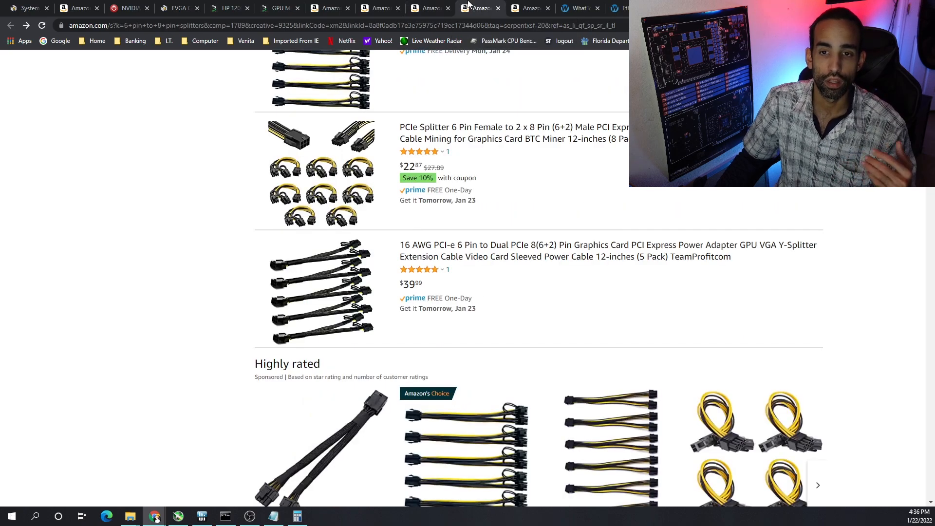
{"action": "mouse_move", "coordinate": [352, 275]}
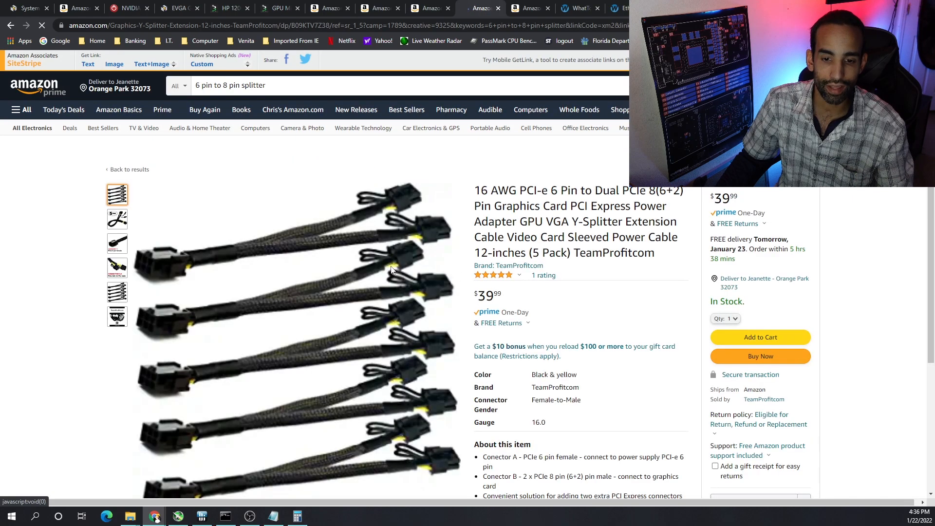
{"action": "mouse_move", "coordinate": [418, 232]}
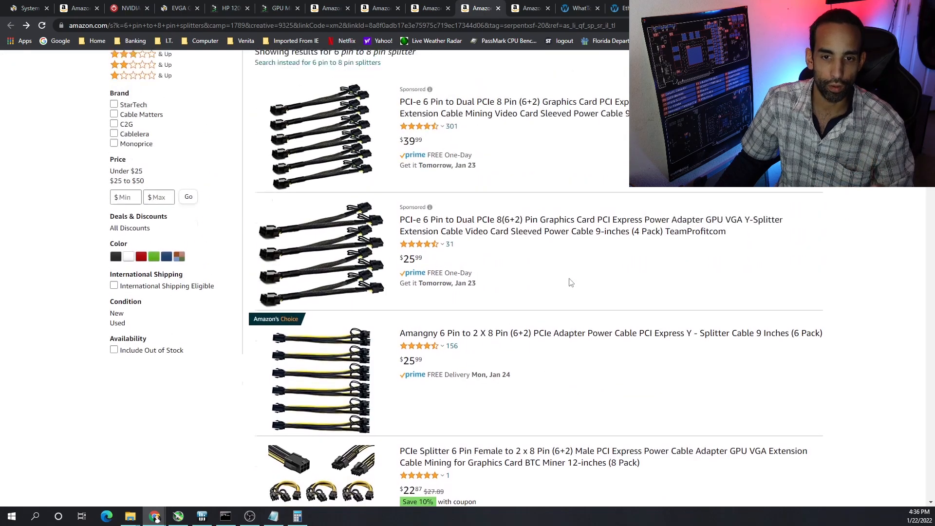
{"action": "scroll", "scroll_direction": "up", "scroll_amount": 3}
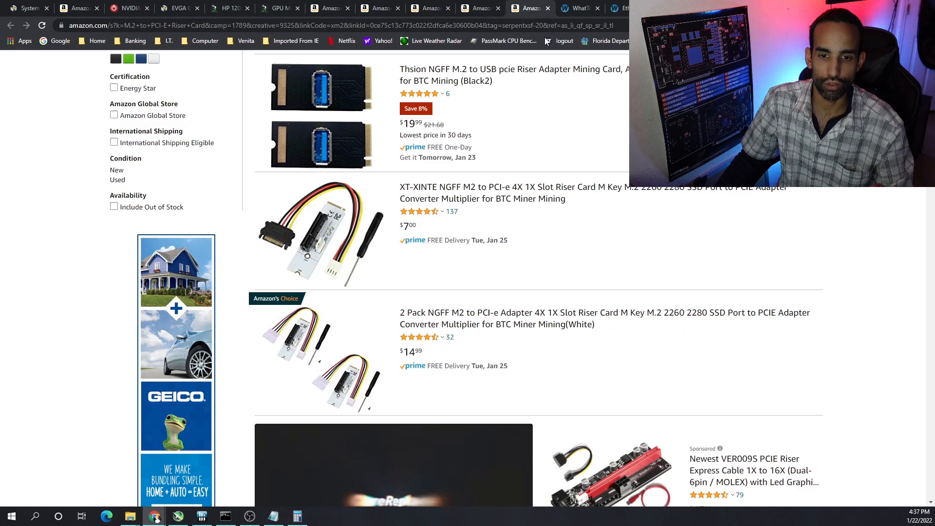
{"action": "left_click", "coordinate": [584, 8]}
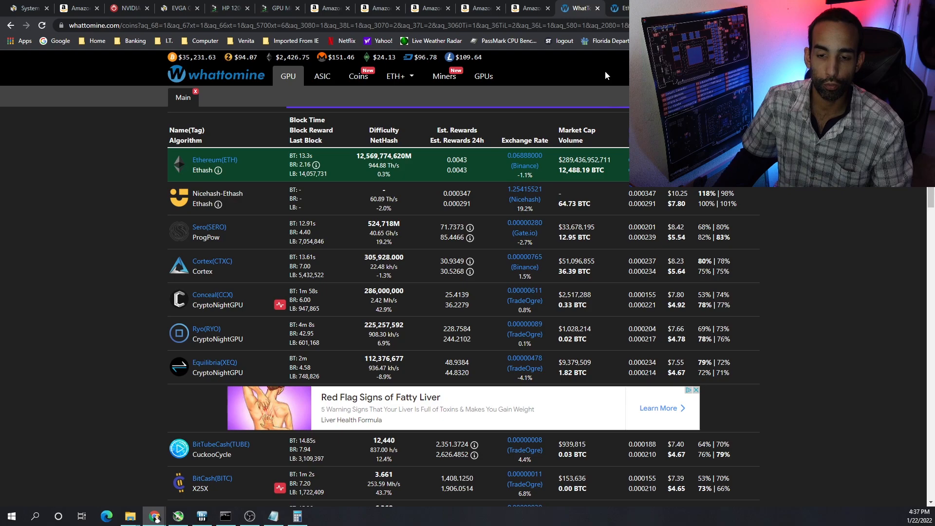
Step: Scroll the coin list and open Ethereum's calculator: $7.87/day at 288 Mh/s, 1020 W
{"action": "scroll", "scroll_direction": "down", "scroll_amount": 3}
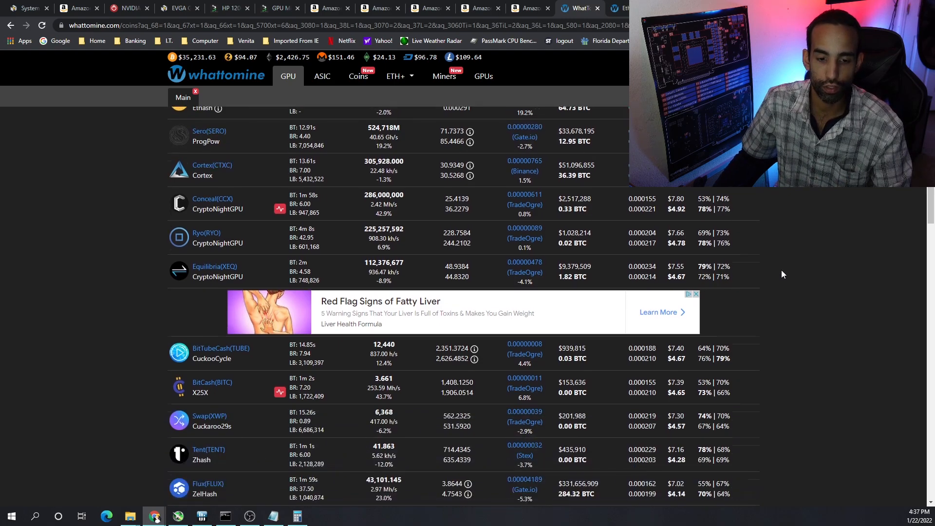
{"action": "scroll", "scroll_direction": "down", "scroll_amount": 3}
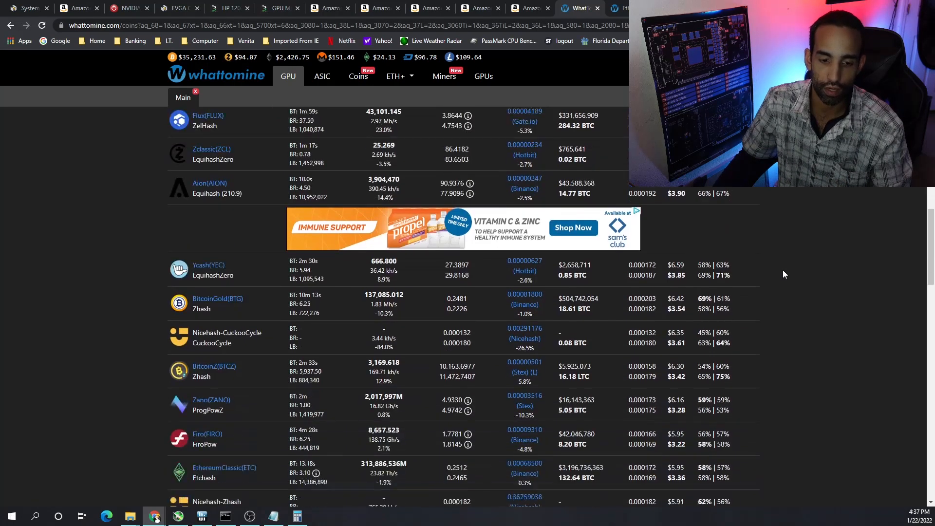
{"action": "scroll", "scroll_direction": "down", "scroll_amount": 3}
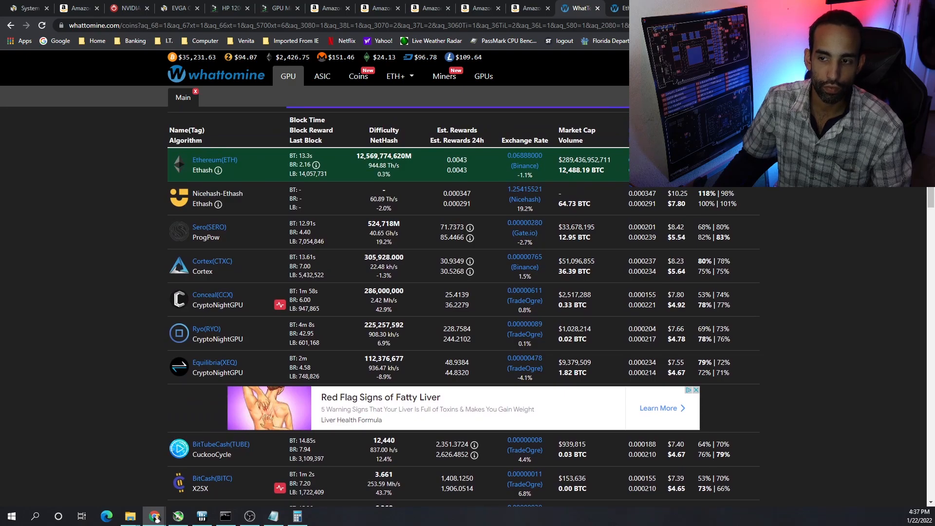
{"action": "scroll", "scroll_direction": "down", "scroll_amount": 3}
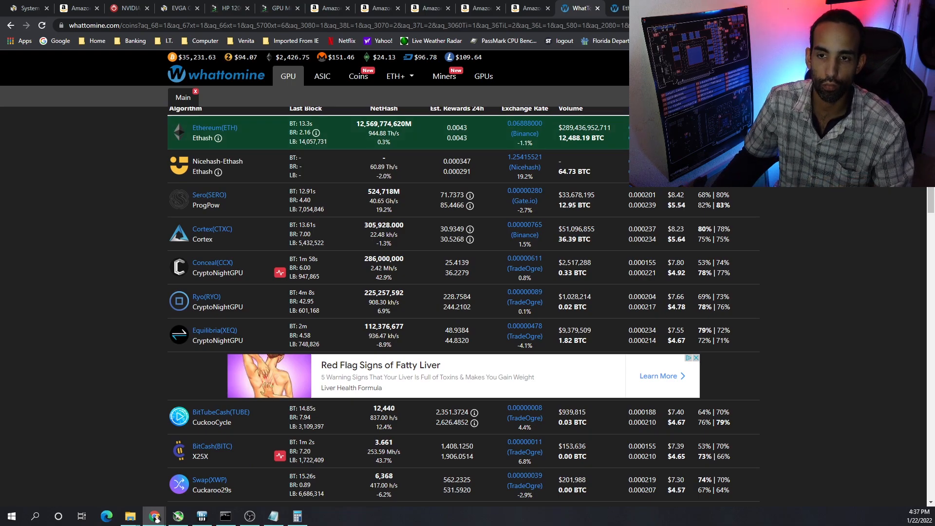
{"action": "left_click", "coordinate": [214, 128]}
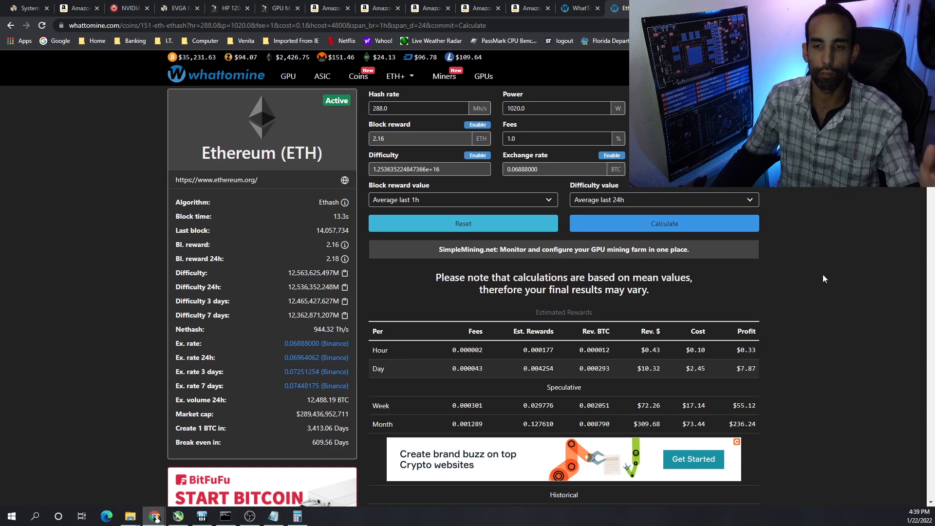
Step: Revisit the WhatToMine coin table, then return to the $380.16 PCPartPicker build list
{"action": "left_click", "coordinate": [288, 76]}
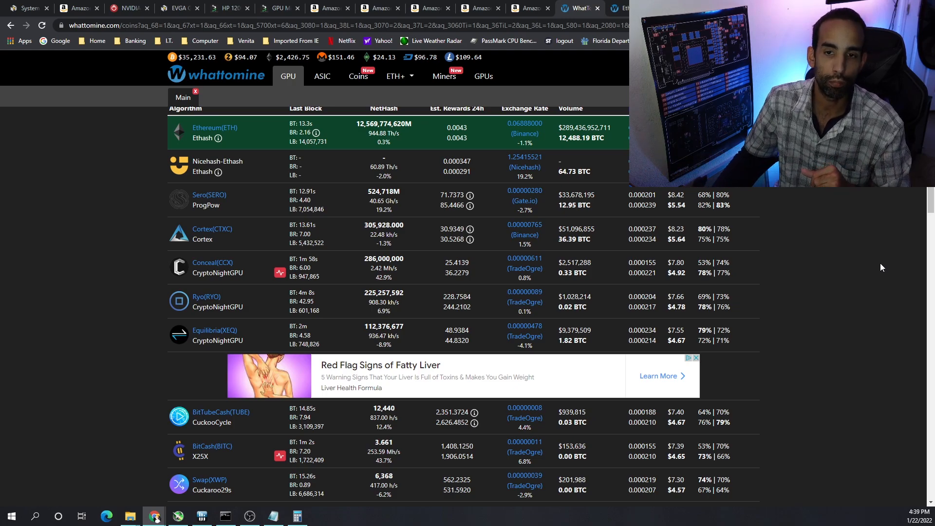
{"action": "left_click", "coordinate": [25, 7]}
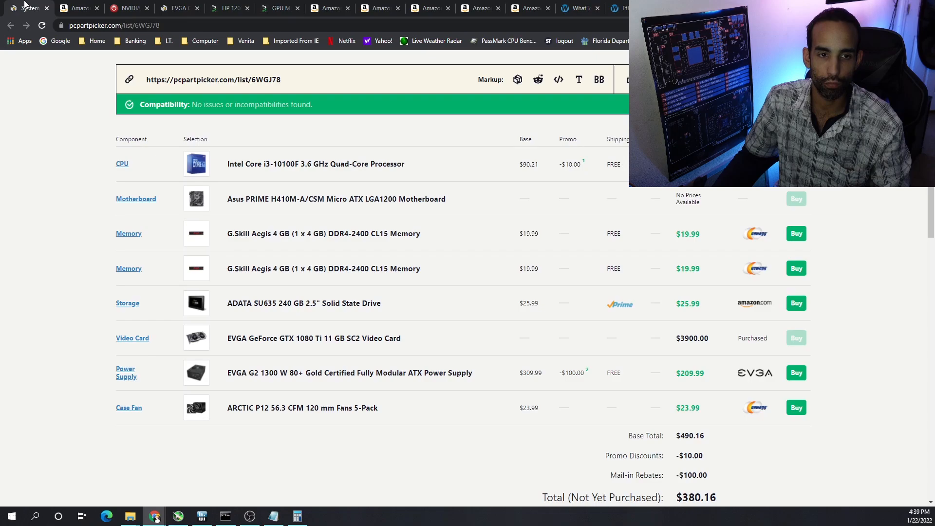
{"action": "scroll", "scroll_direction": "down", "scroll_amount": 3}
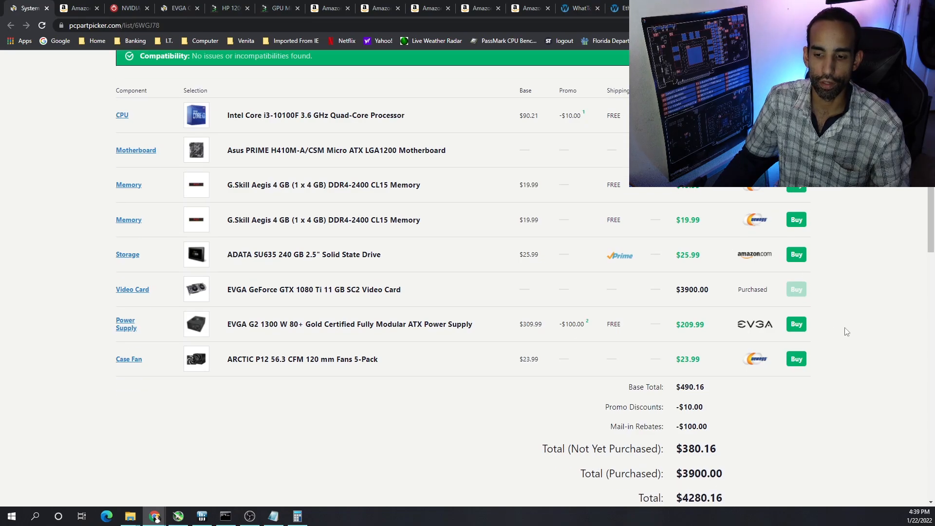
{"action": "scroll", "scroll_direction": "down", "scroll_amount": 3}
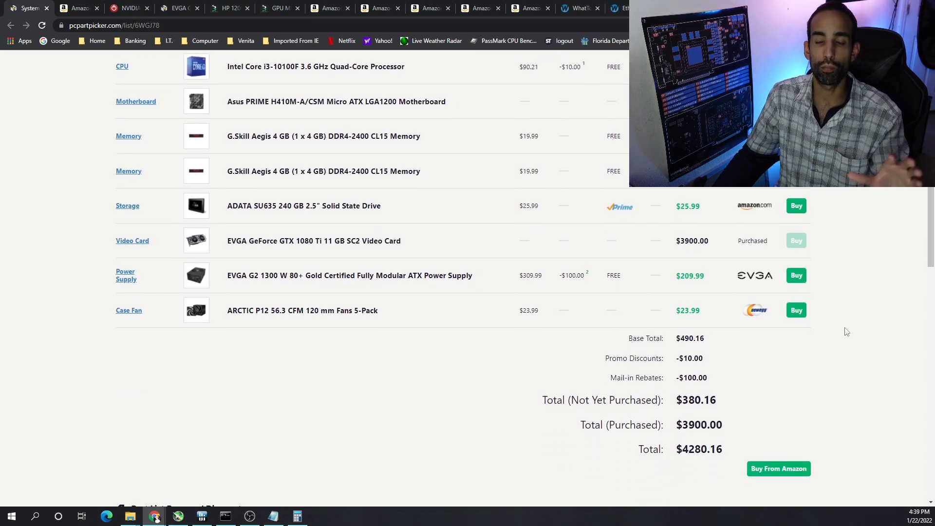